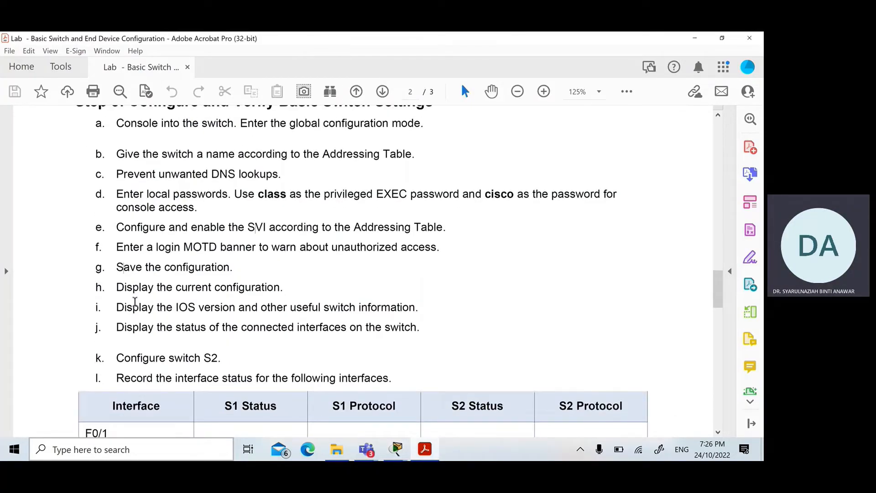
Highlight step f, the login MOTD banner task, on the lab sheet
drag(116, 246, 220, 247)
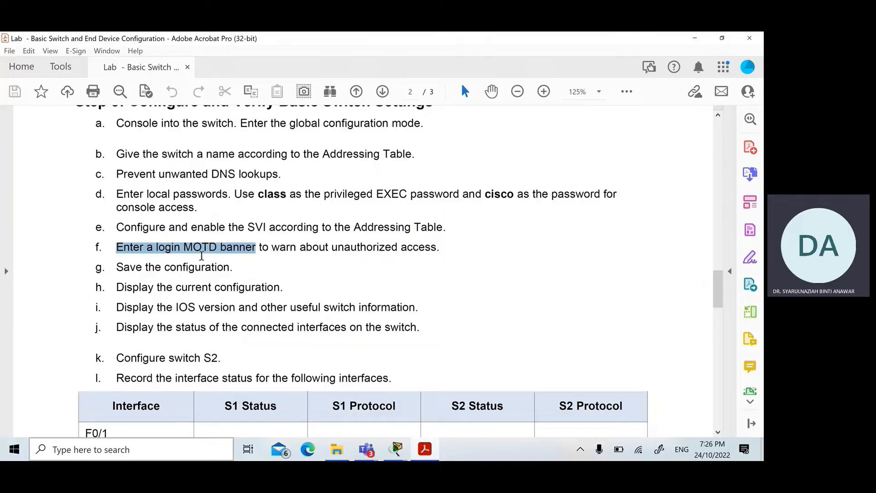
mouse_move(204, 251)
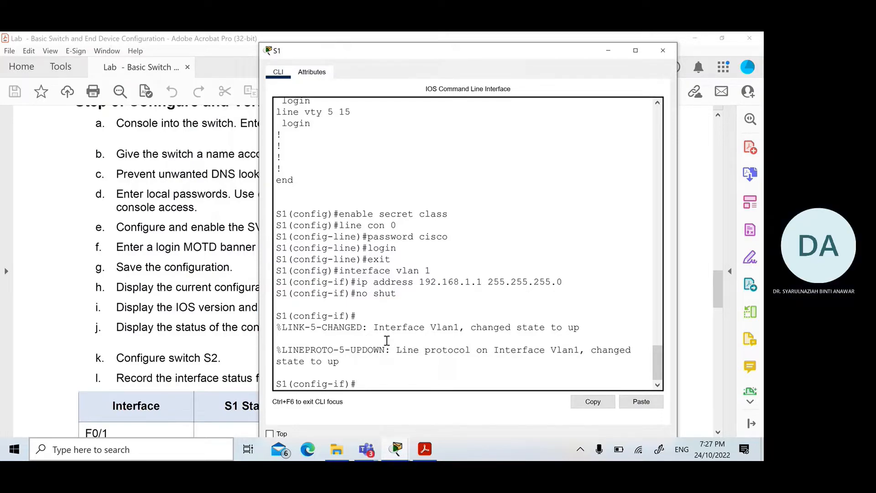
Begin a banner motd command on S1 using # as the delimiter
text(bann)
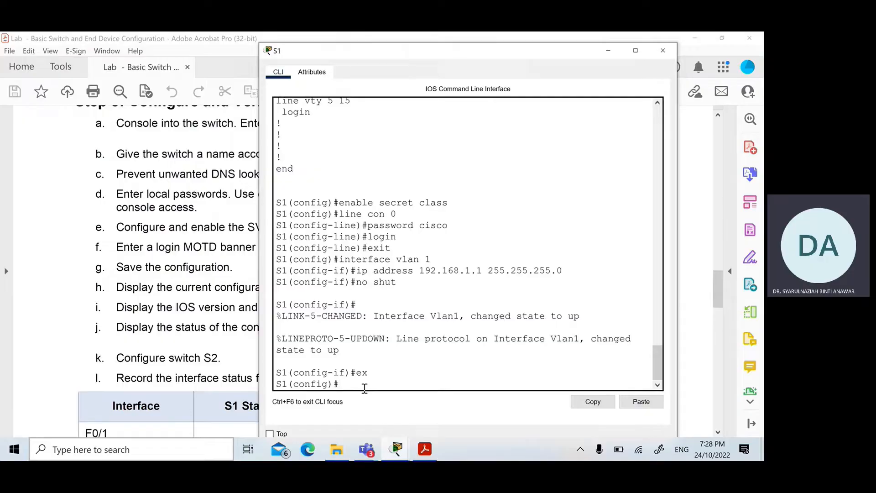
text(banner)
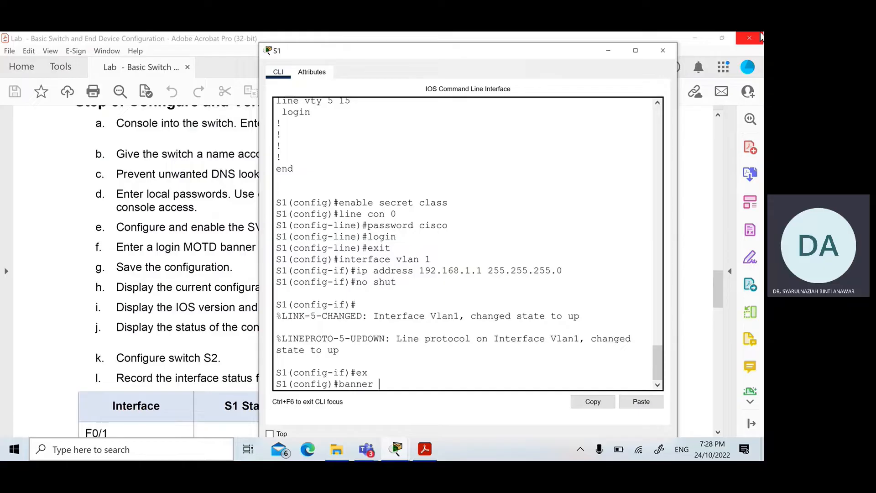
text(mo)
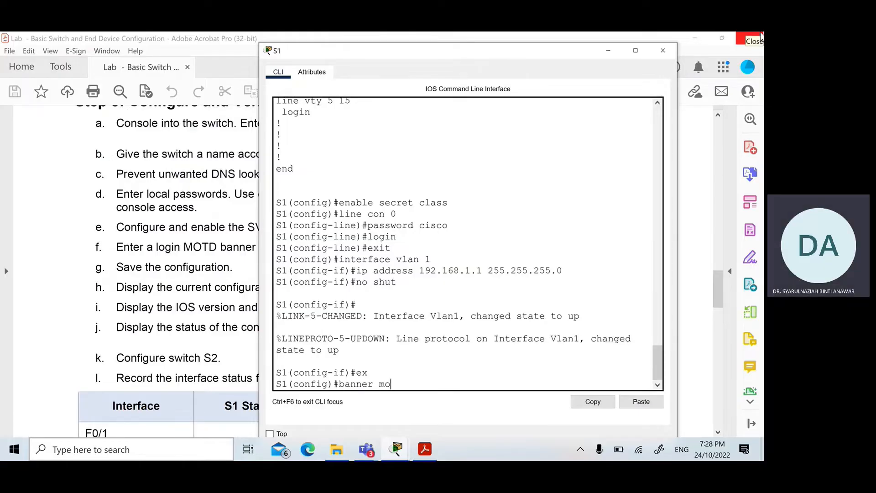
text(td)
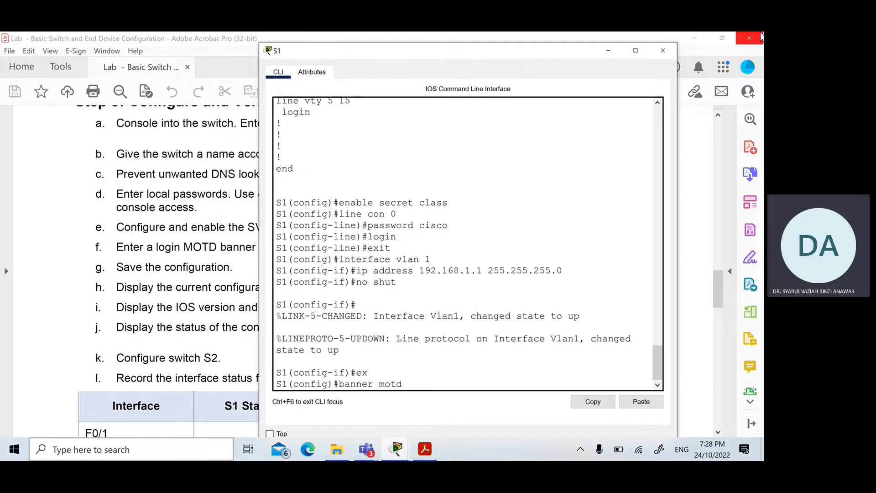
text(#)
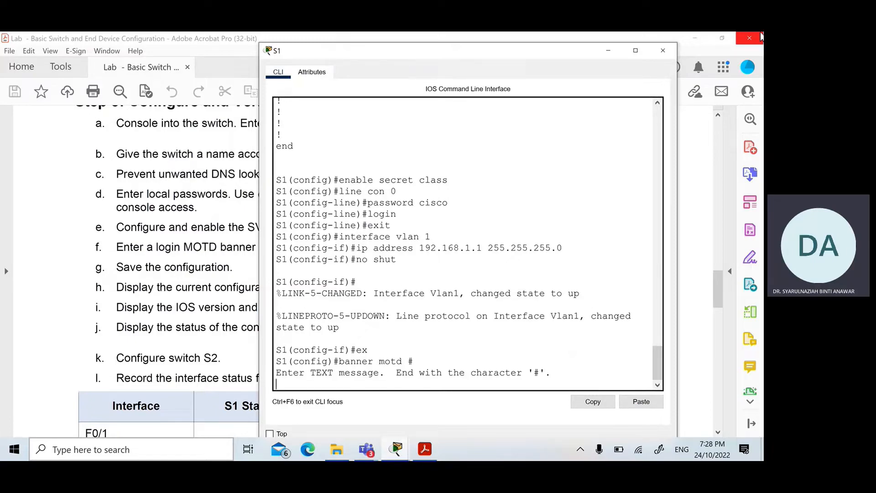
Enter the unauthorized-access-prohibited warning text, close it with #, and exit
text(Un)
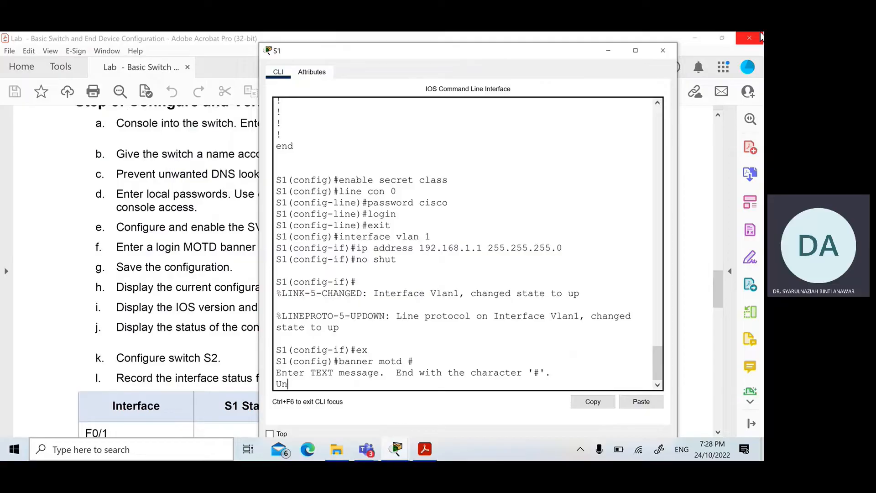
text(authori)
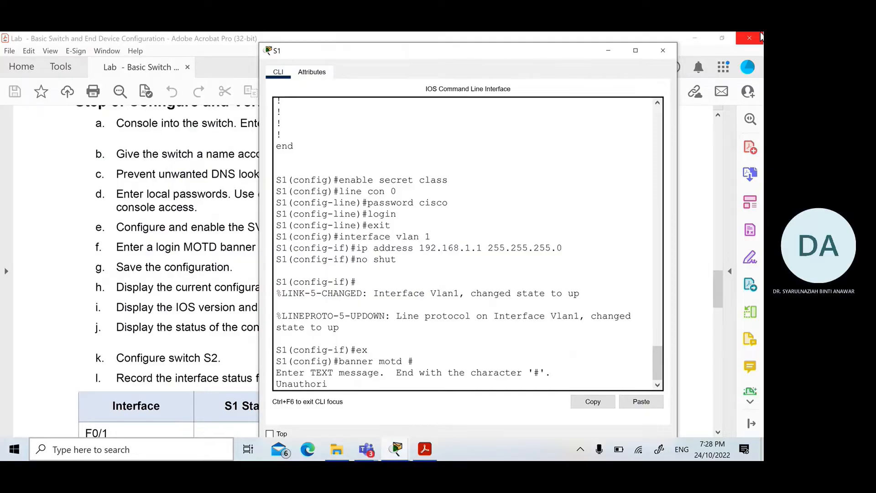
text(zed access)
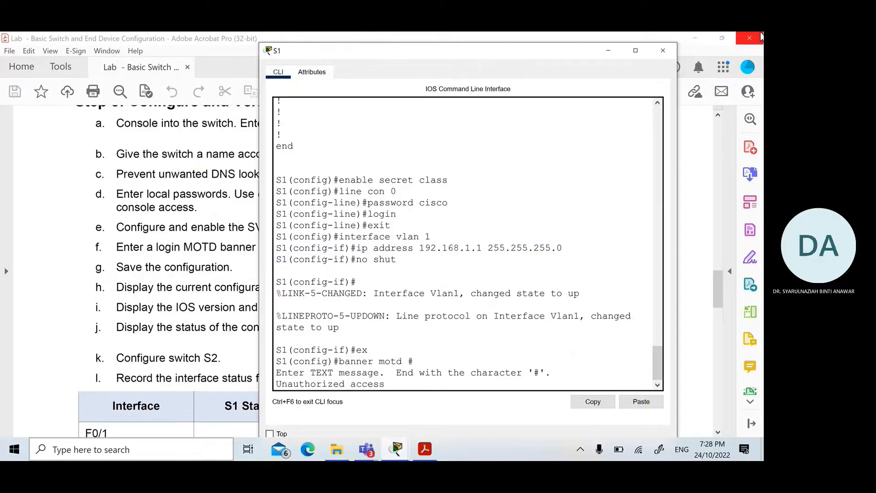
text(is str)
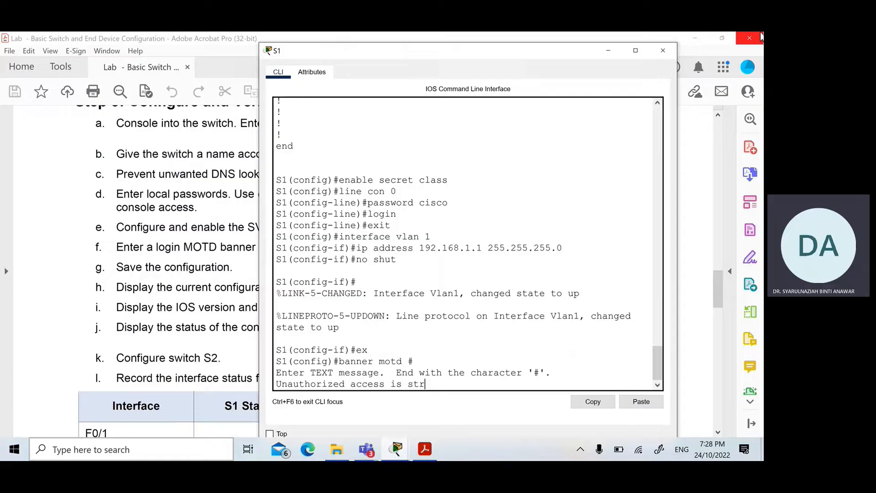
text(uctly prohibited a)
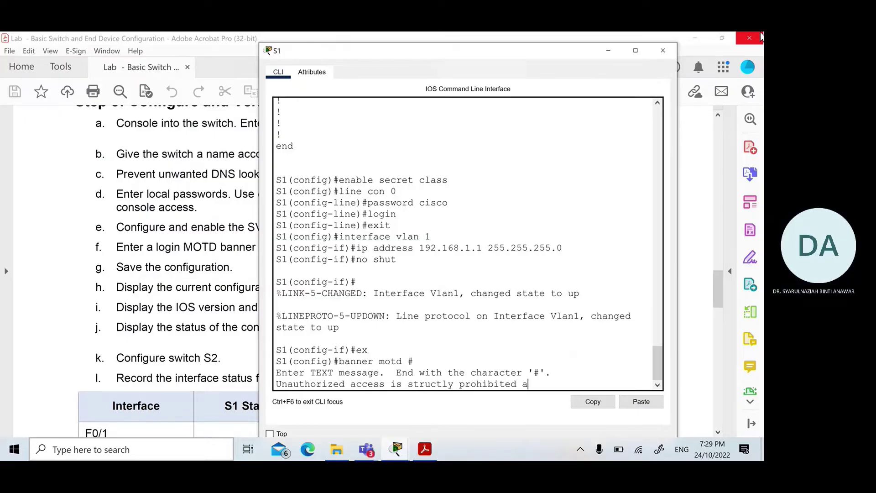
text(nd prosecuted to the full extent of the law)
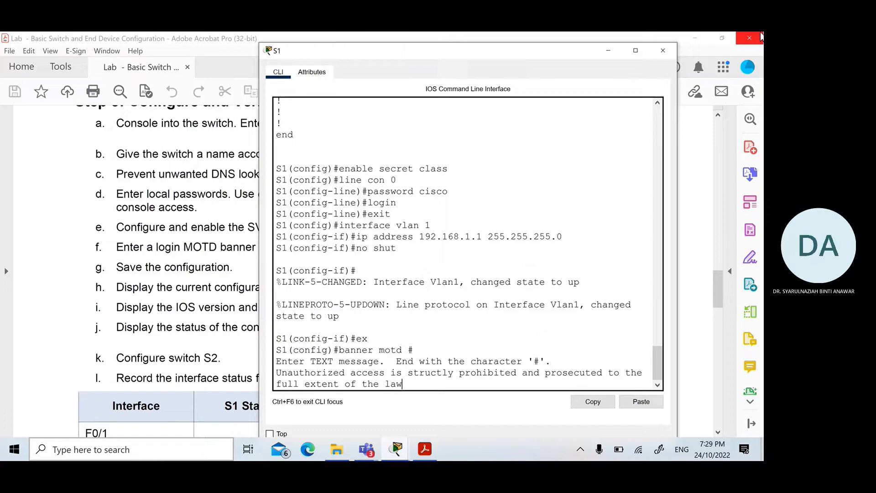
text(#)
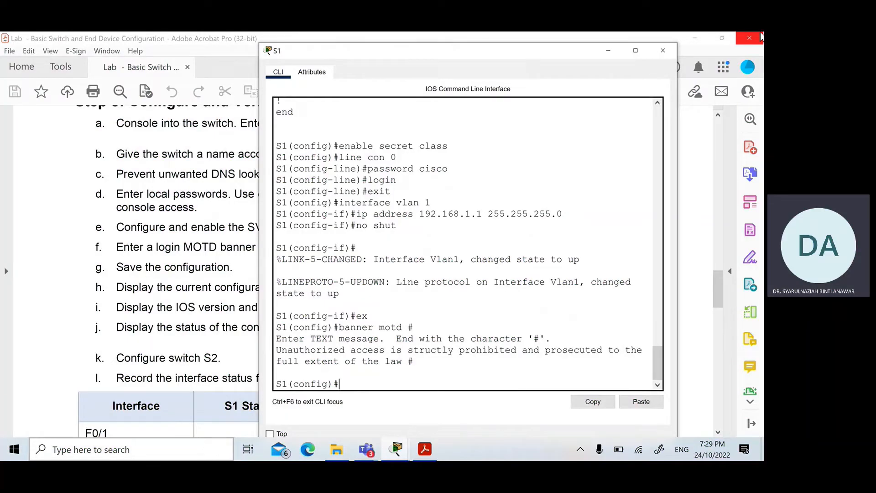
text(exit)
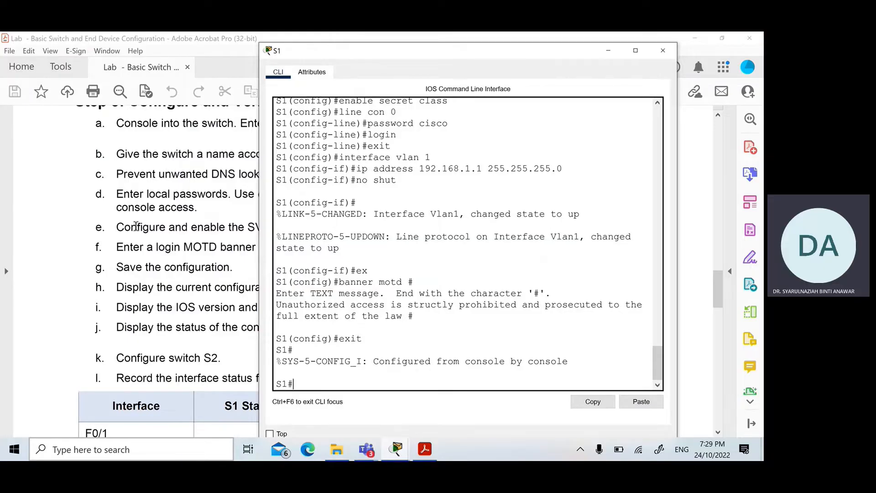
Run copy running-config startup-config on S1, then repeat with copy run start
click(663, 50)
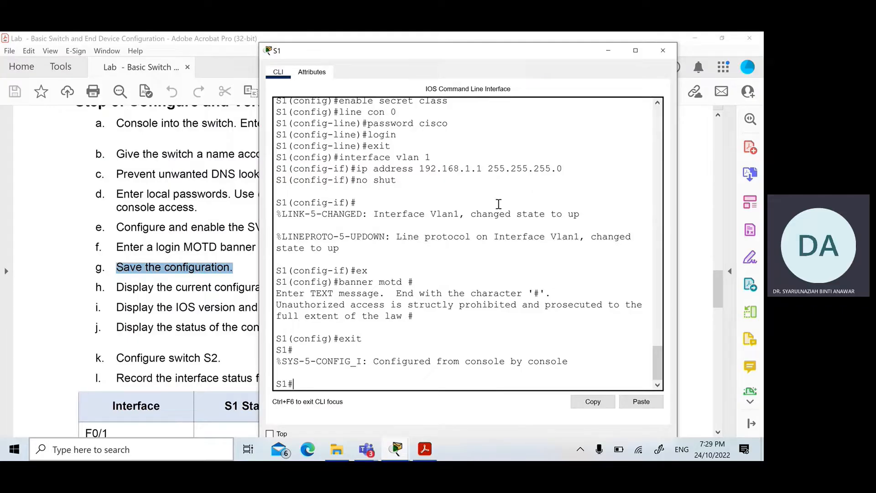
text(copy)
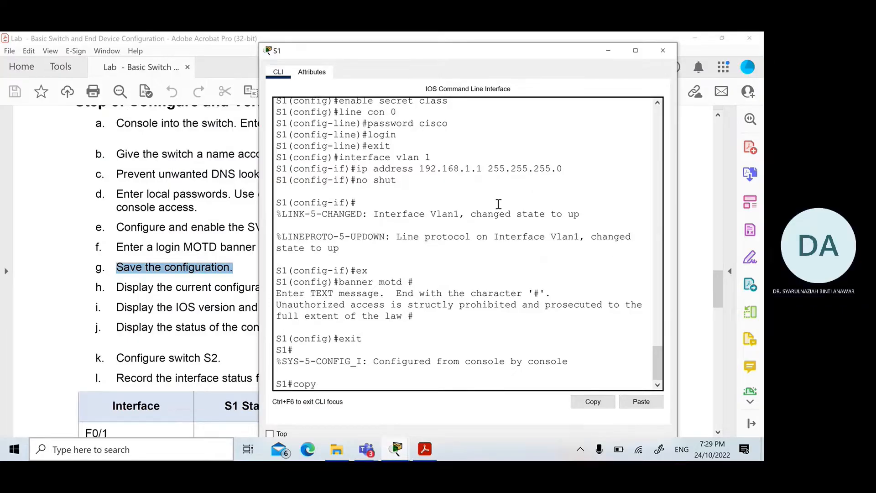
text(running)
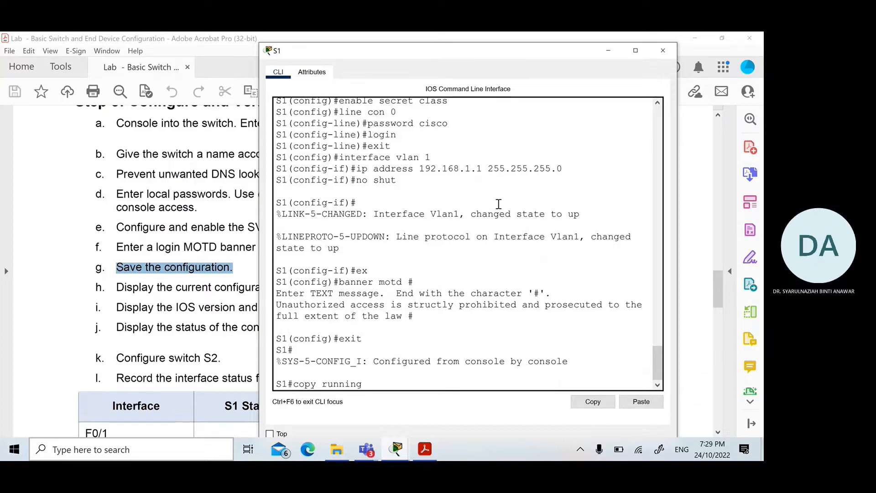
text(-config)
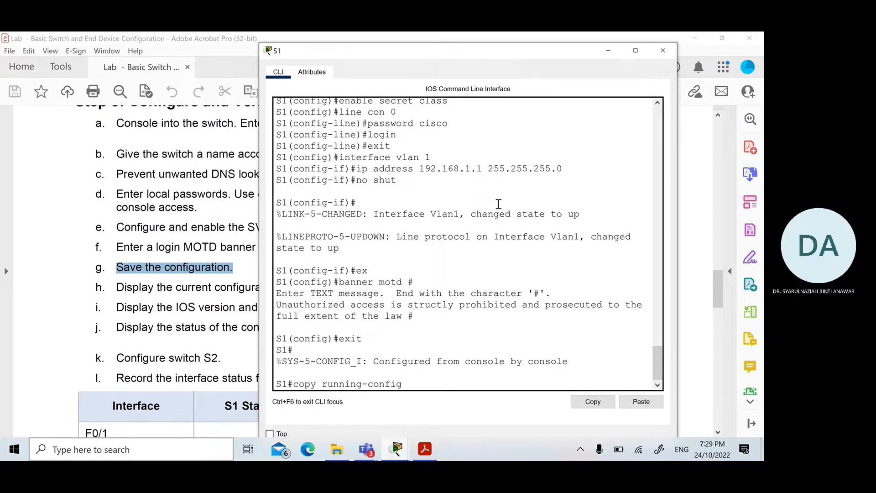
text(str)
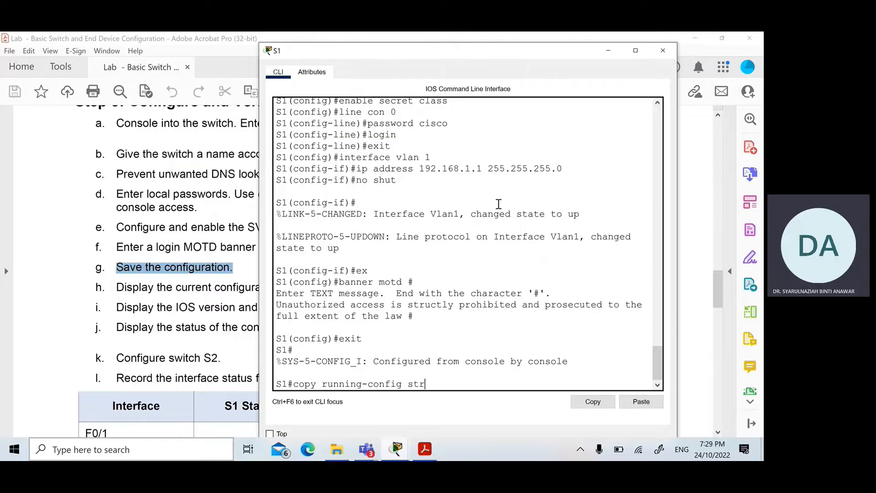
text(tu)
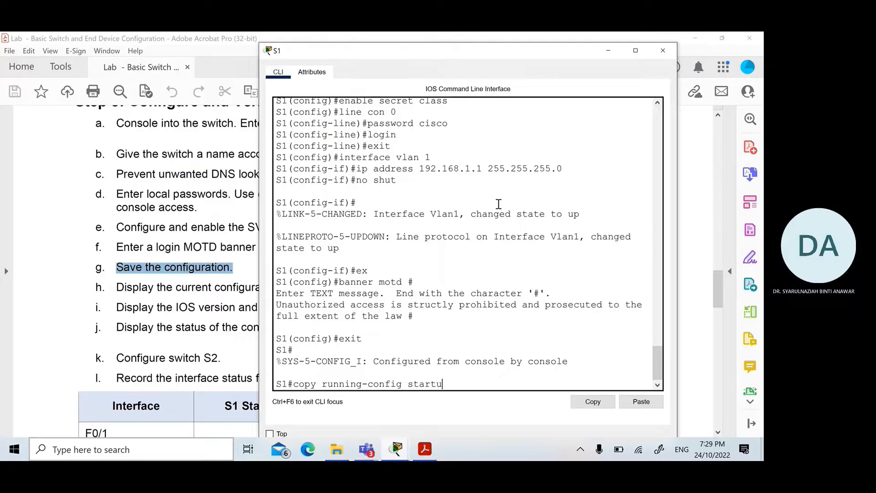
text(p-)
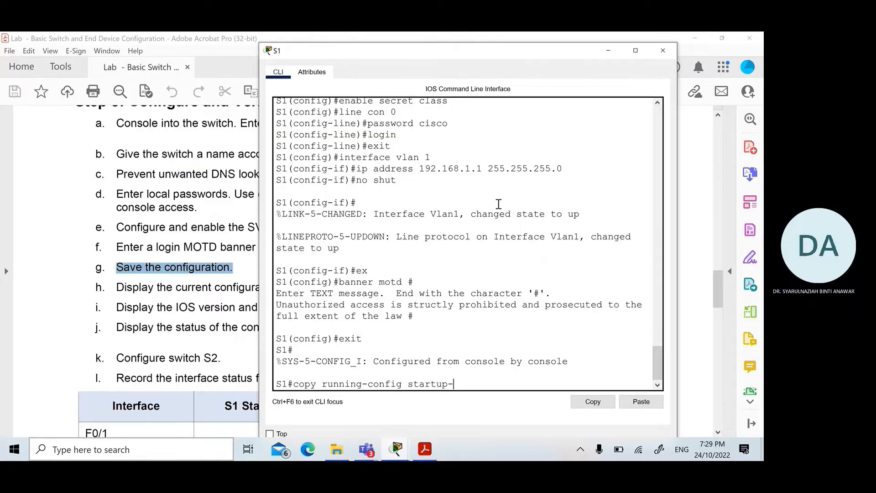
text(config)
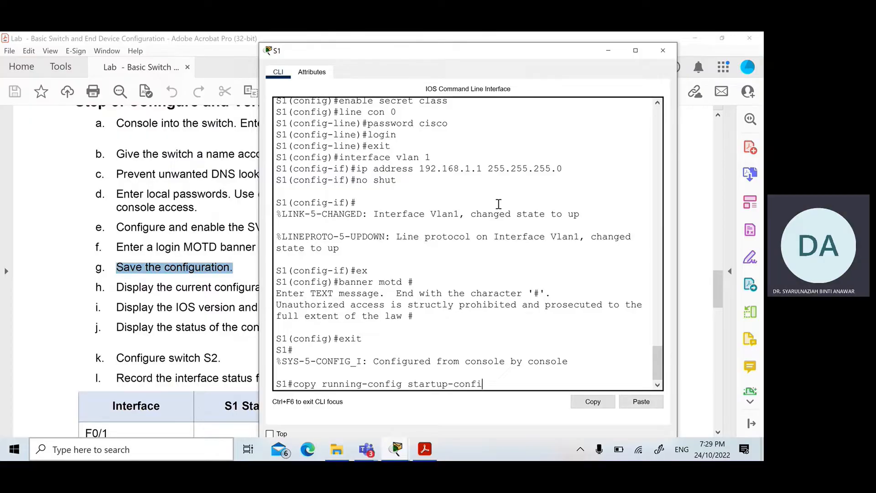
text(g)
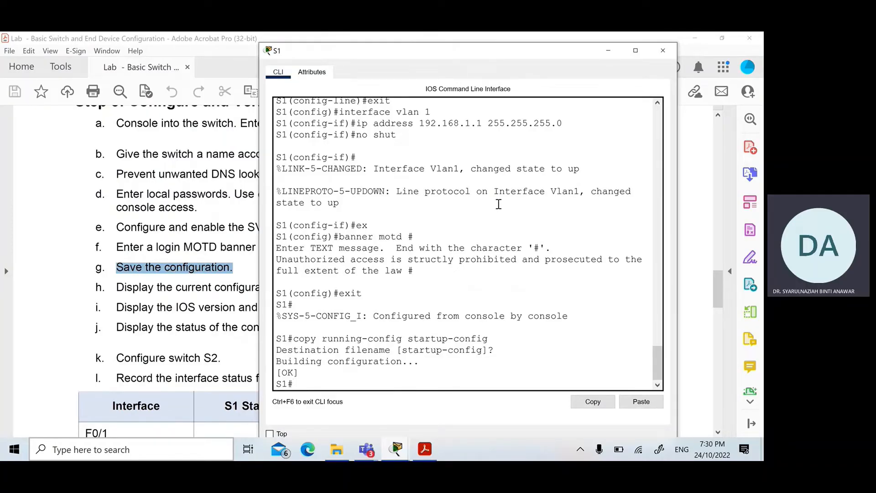
text(copy run start)
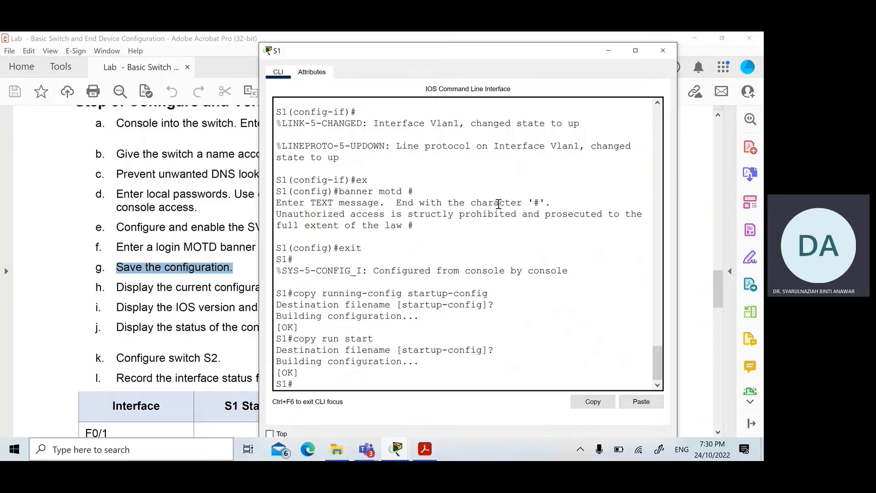
Run show run on S1, noting hostname, no ip domain-lookup, console password and enable secret
text(sh)
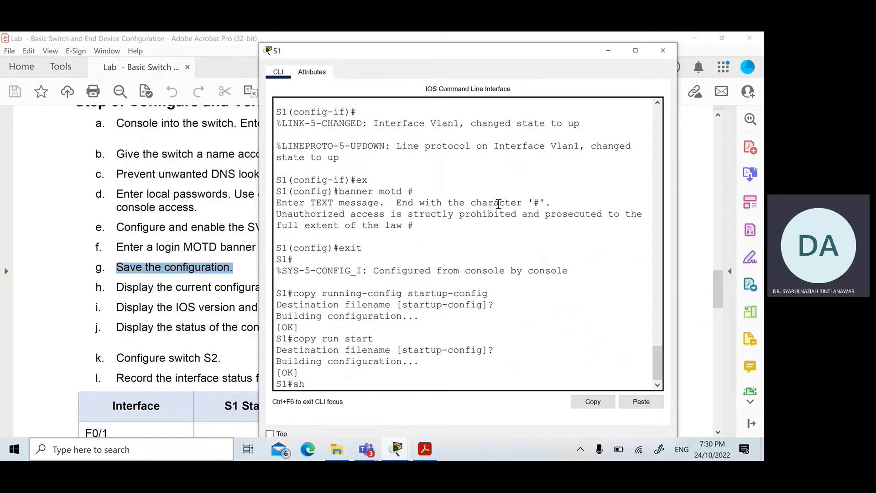
text(run)
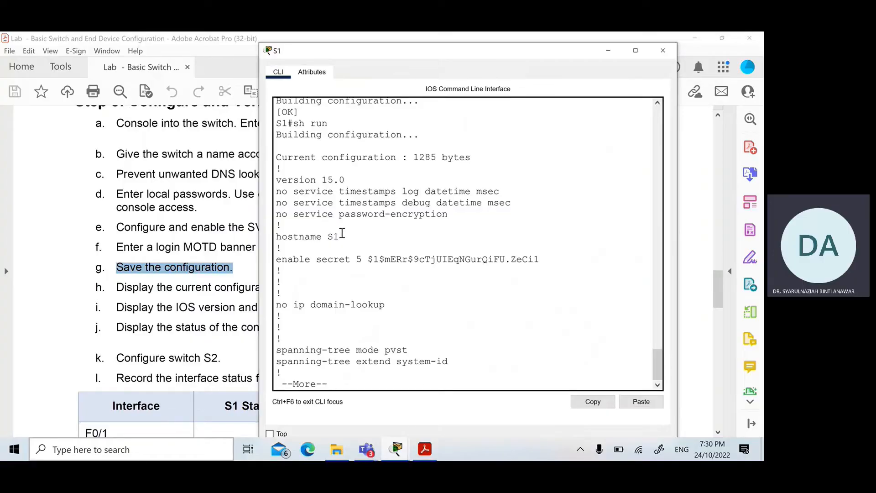
double_click(298, 236)
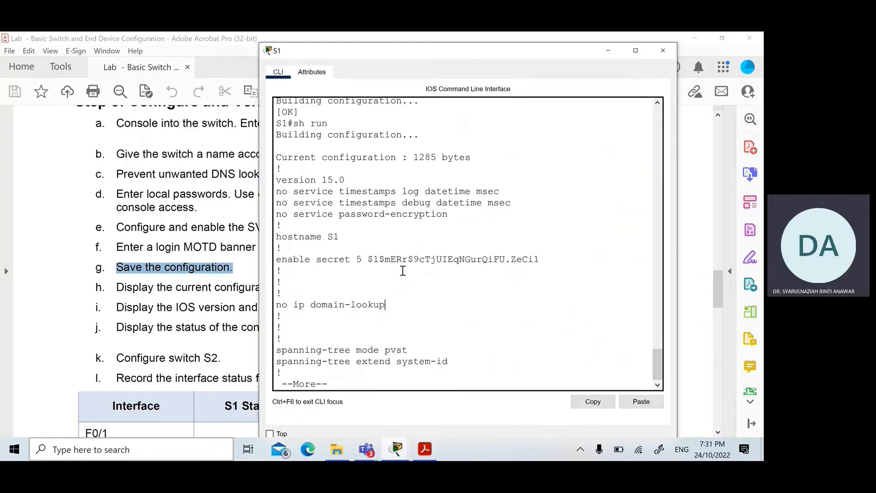
drag(368, 259, 538, 258)
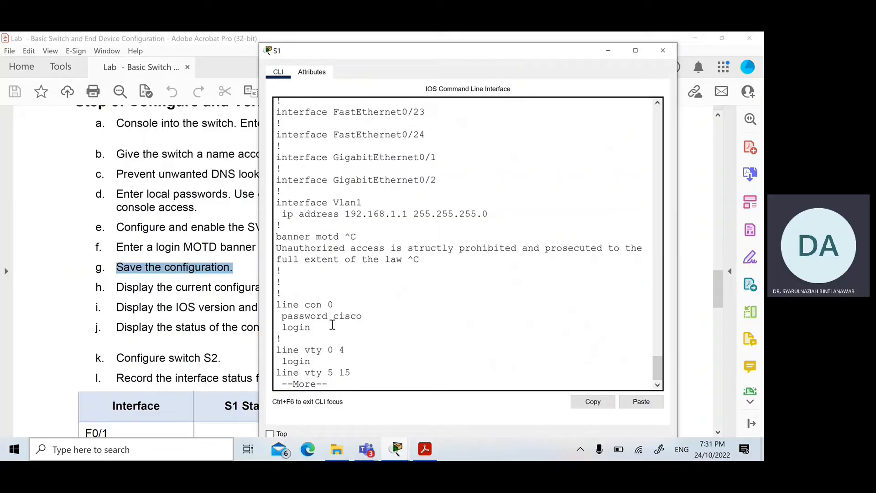
double_click(304, 316)
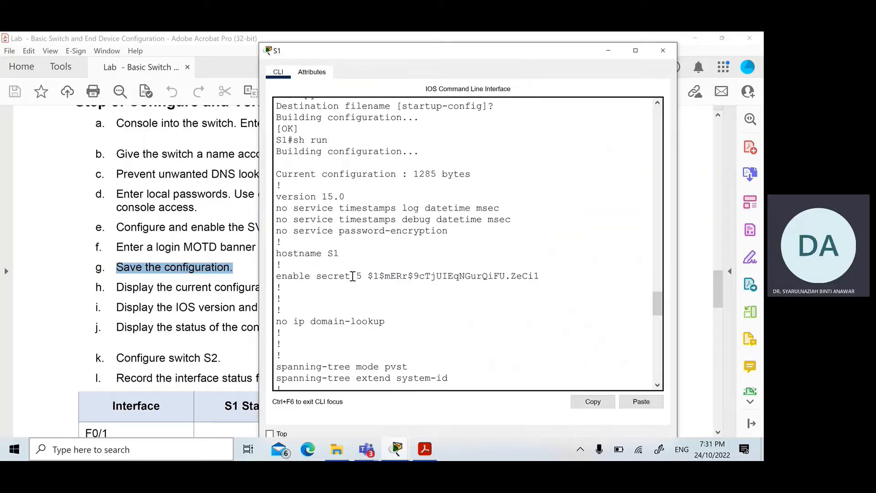
drag(368, 275, 538, 275)
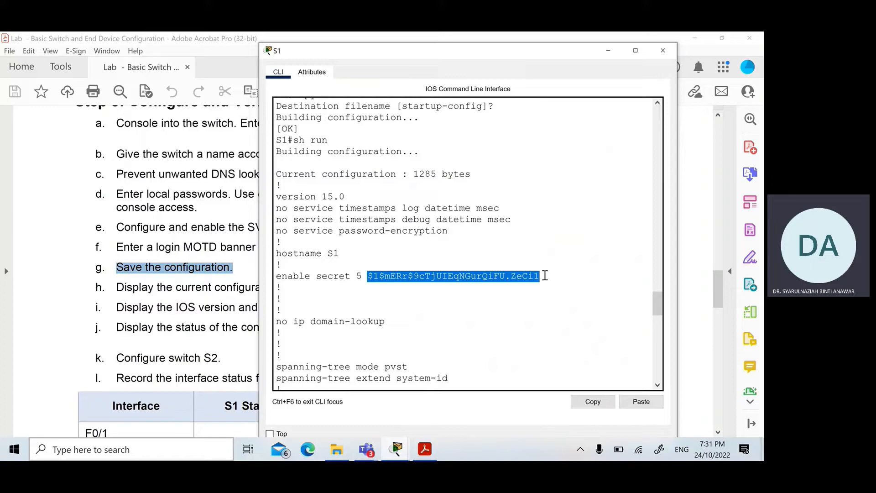
scroll(down, 3)
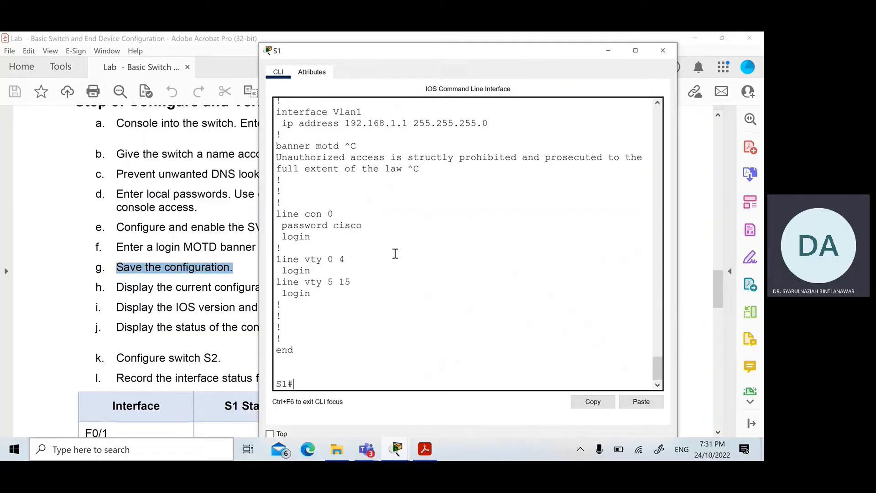
click(663, 50)
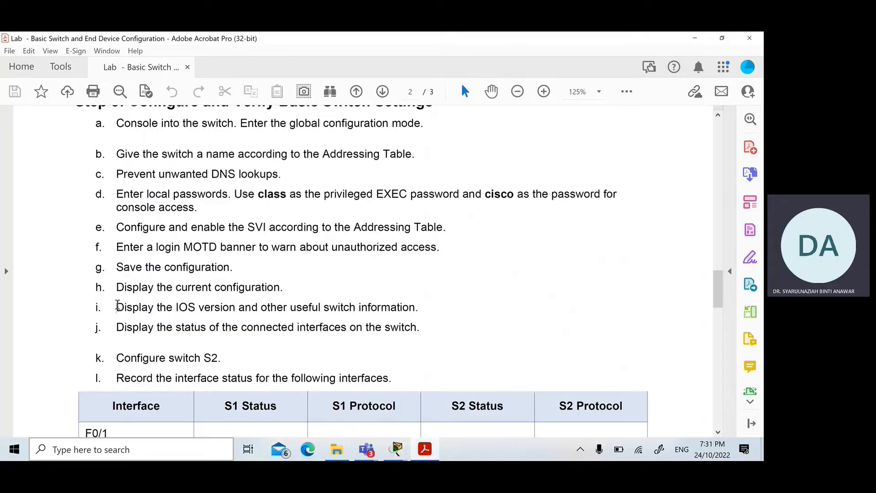
Highlight step i about displaying the IOS version on the lab sheet
drag(116, 307, 236, 307)
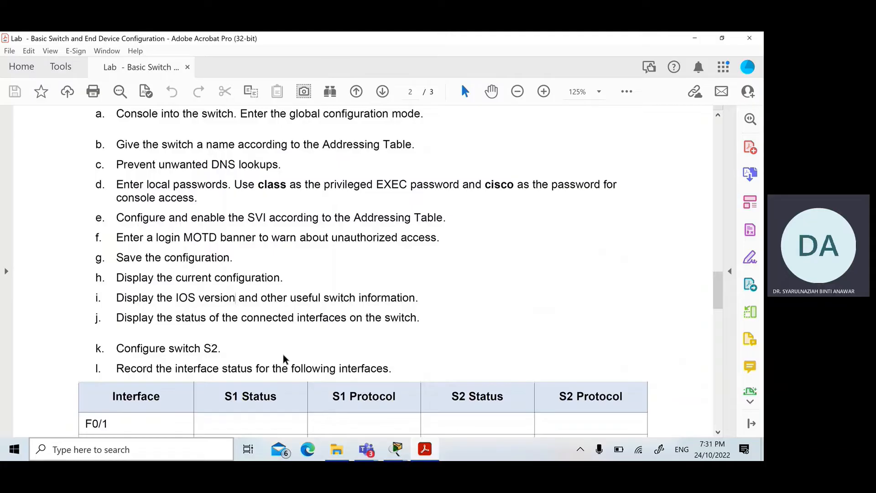
mouse_move(395, 450)
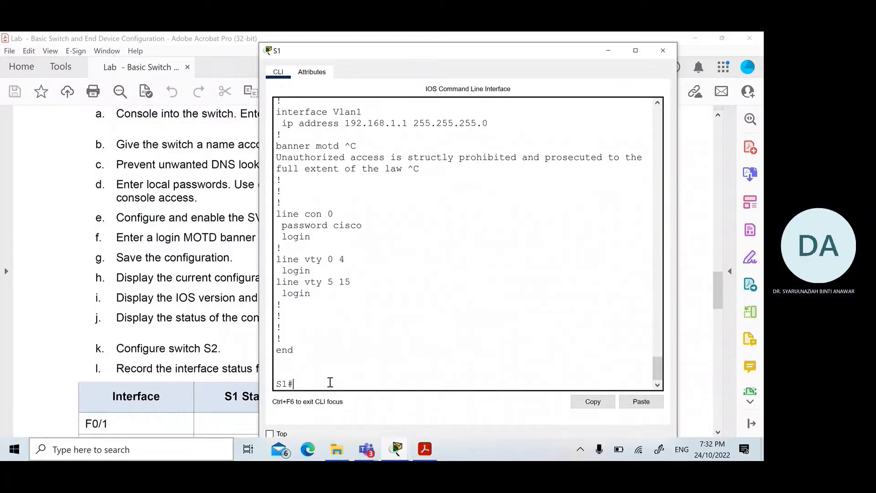
Run show version on S1, highlighting the IOS version and system image file line
text(show version)
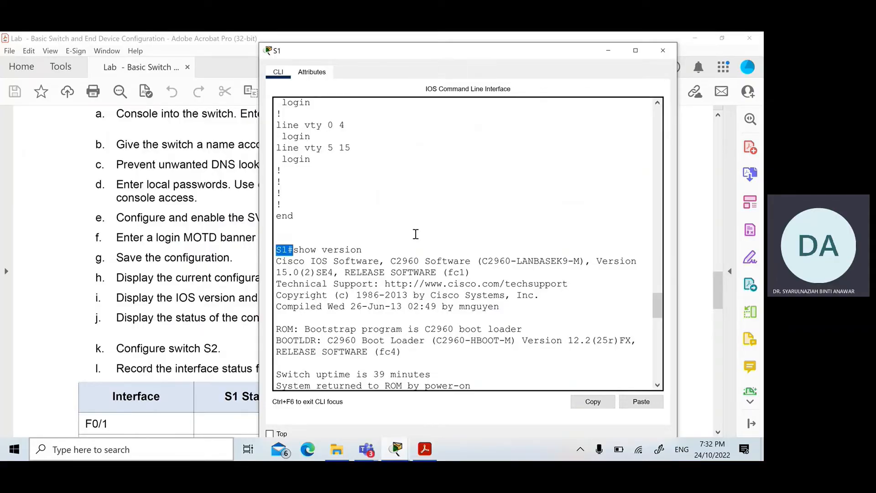
drag(597, 261, 340, 272)
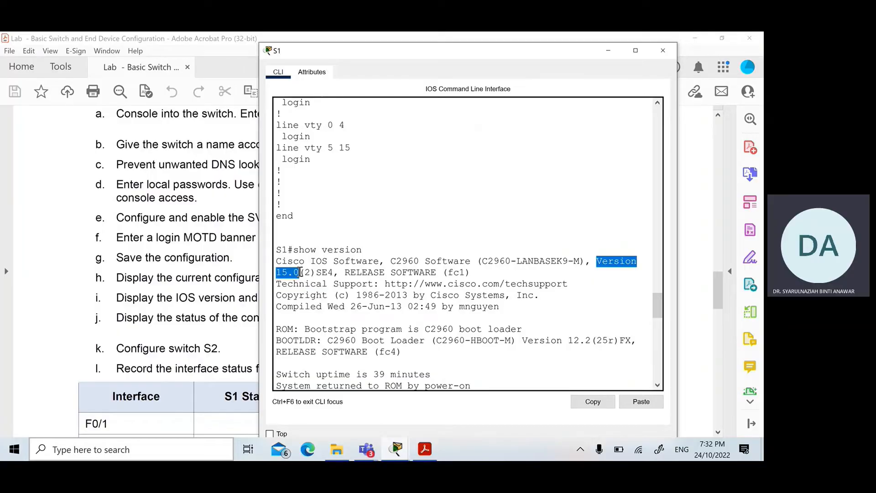
scroll(down, 3)
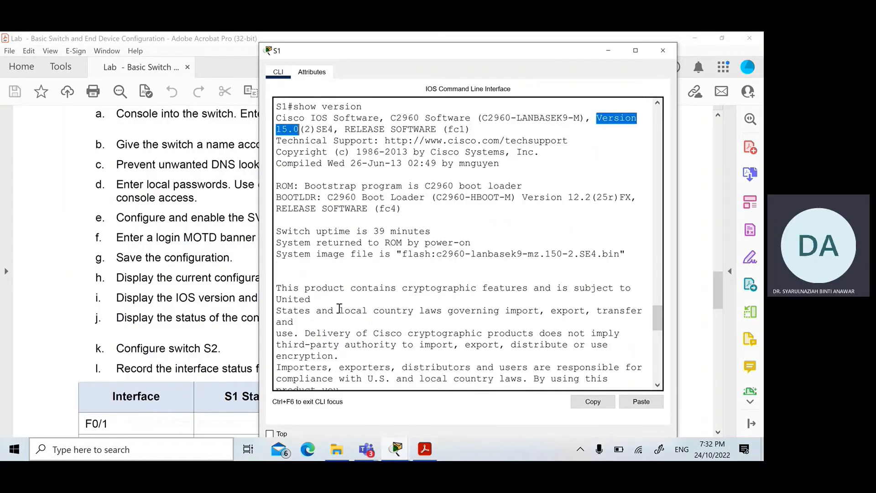
scroll(down, 3)
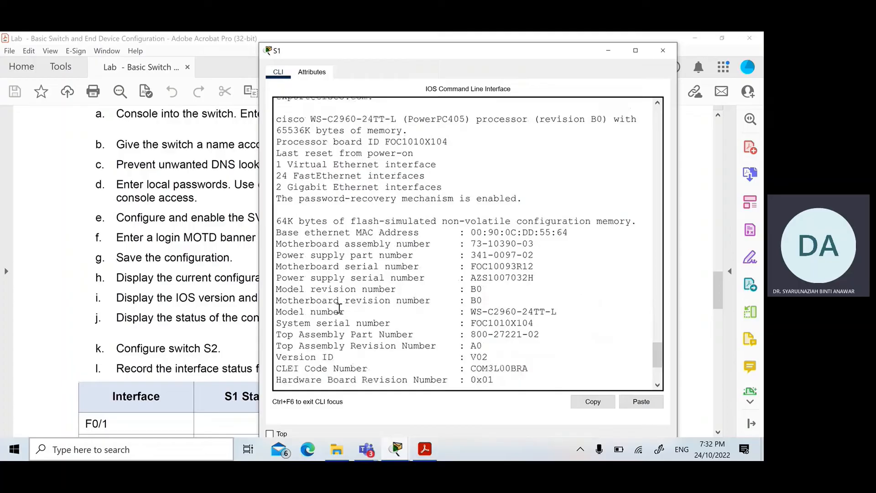
scroll(down, 3)
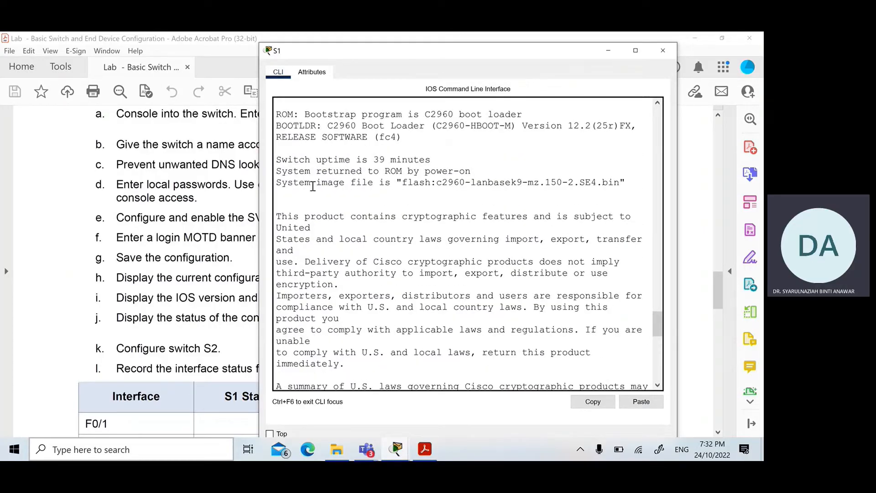
drag(279, 182, 416, 181)
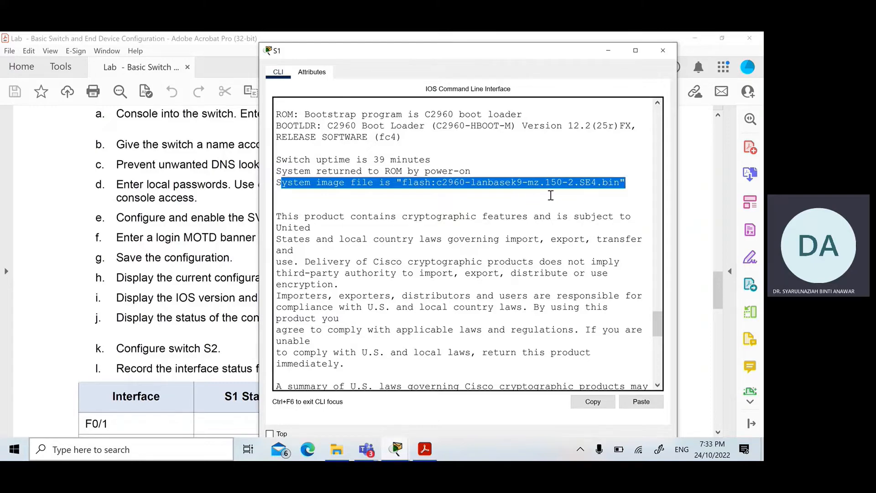
mouse_move(392, 290)
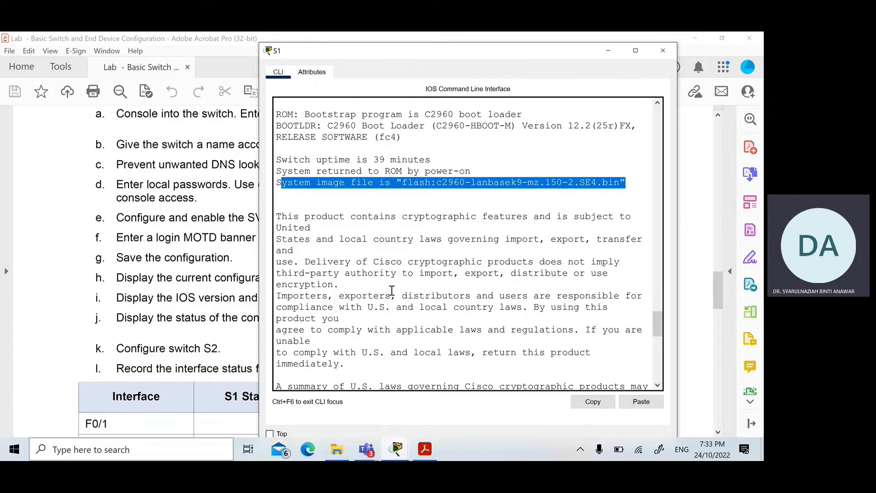
scroll(down, 3)
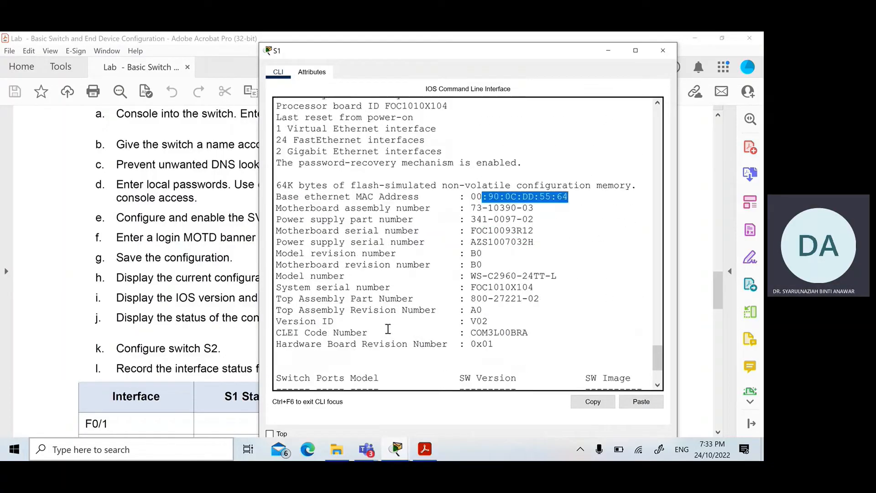
scroll(down, 3)
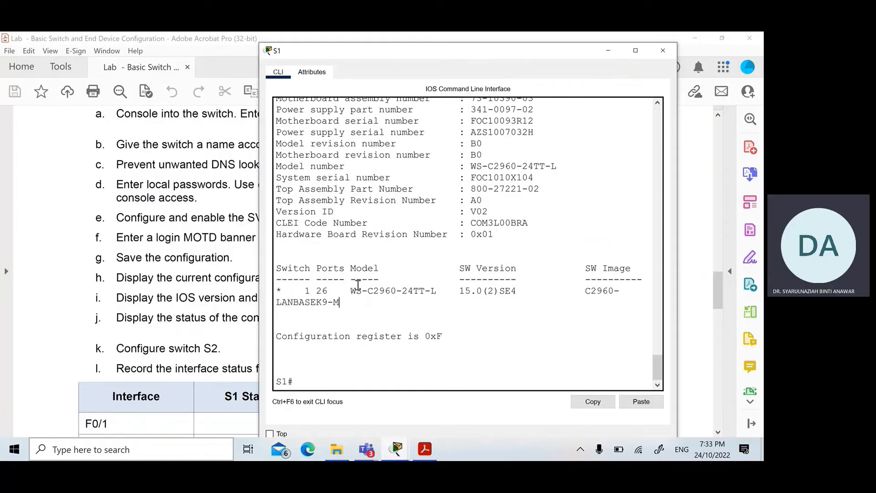
Highlight the C2960 software image name in S1's version output, then return to the sheet
drag(459, 290, 517, 290)
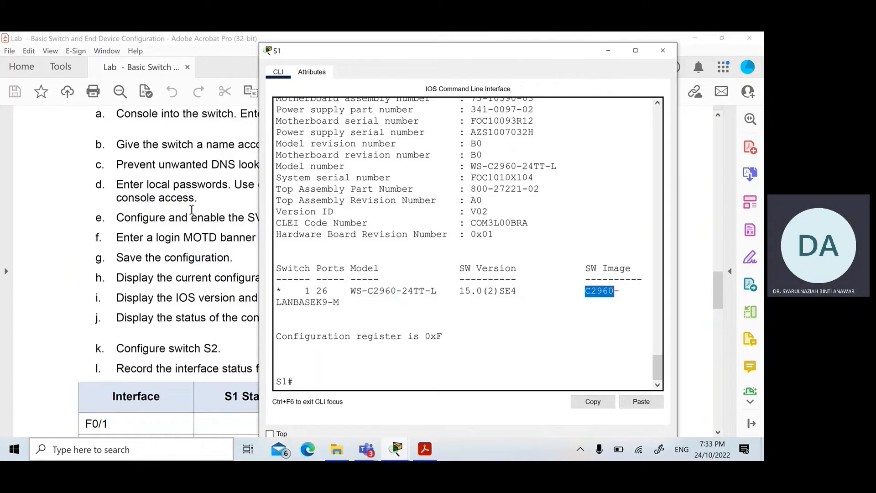
click(662, 50)
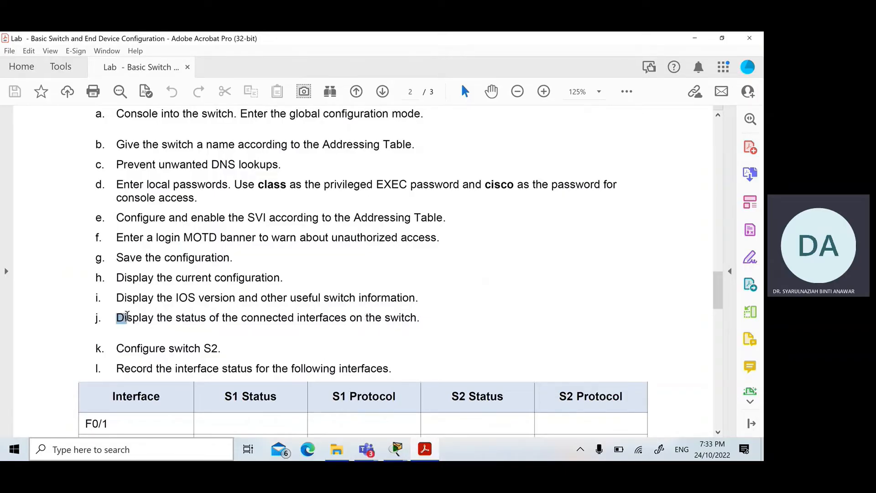
Highlight lab steps j and l on connected interface status and the recording table
drag(117, 318, 416, 317)
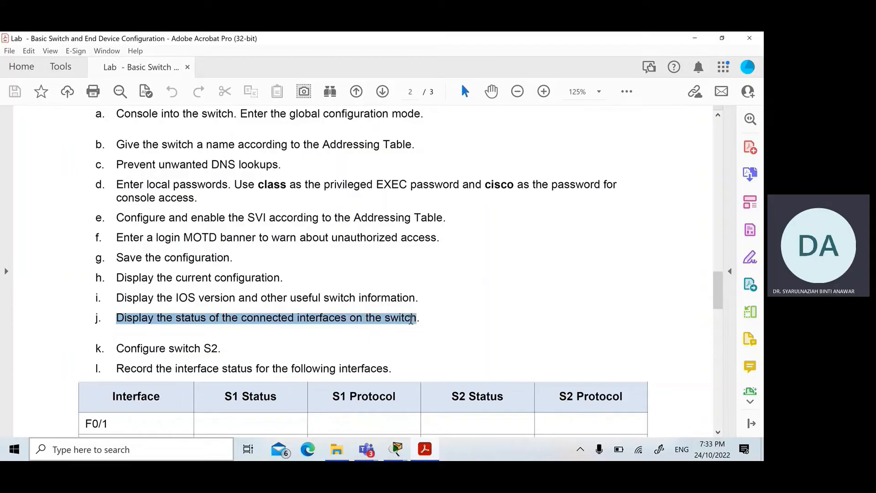
scroll(down, 3)
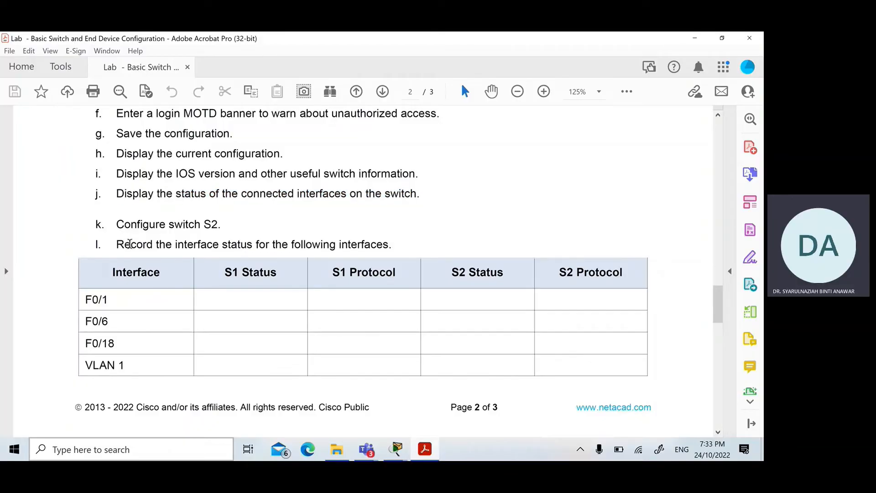
drag(116, 244, 391, 245)
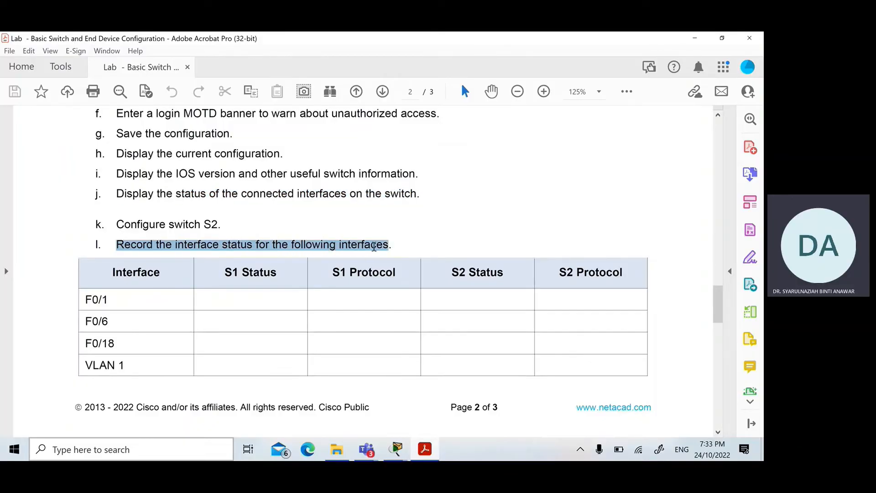
click(252, 245)
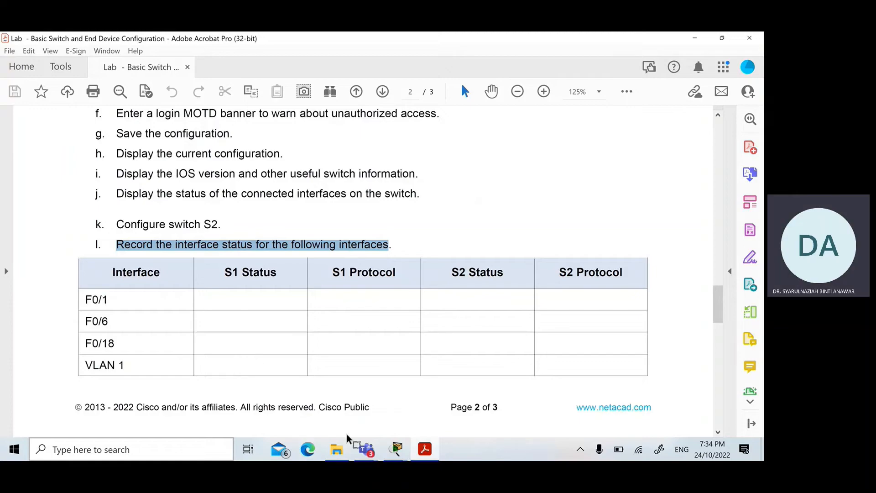
mouse_move(394, 449)
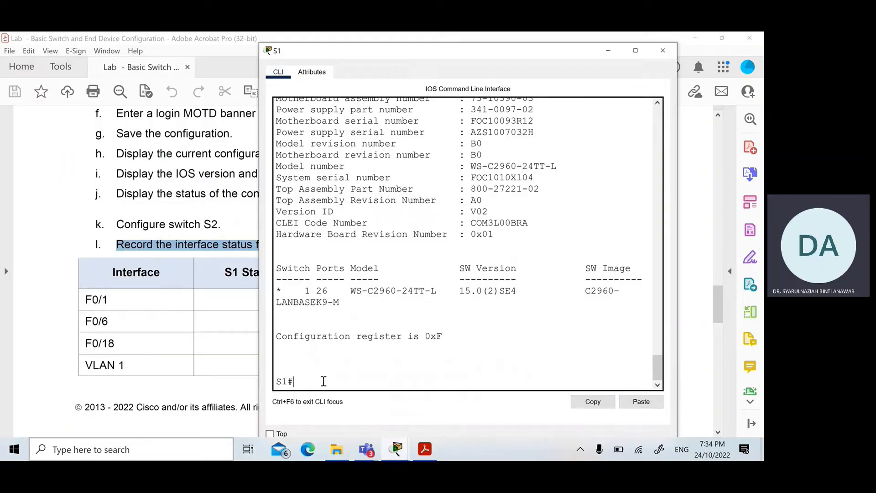
Run show ip interface brief on S1 and page through the full interface listing
text(show ip)
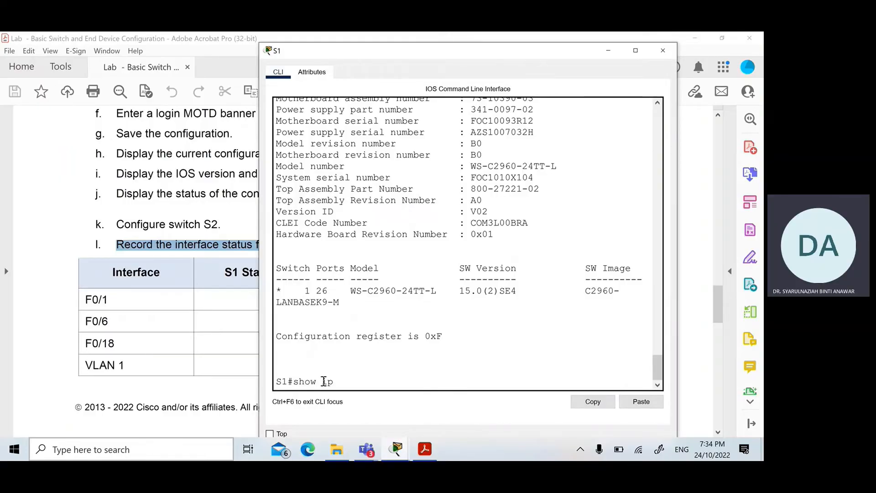
text(interface b)
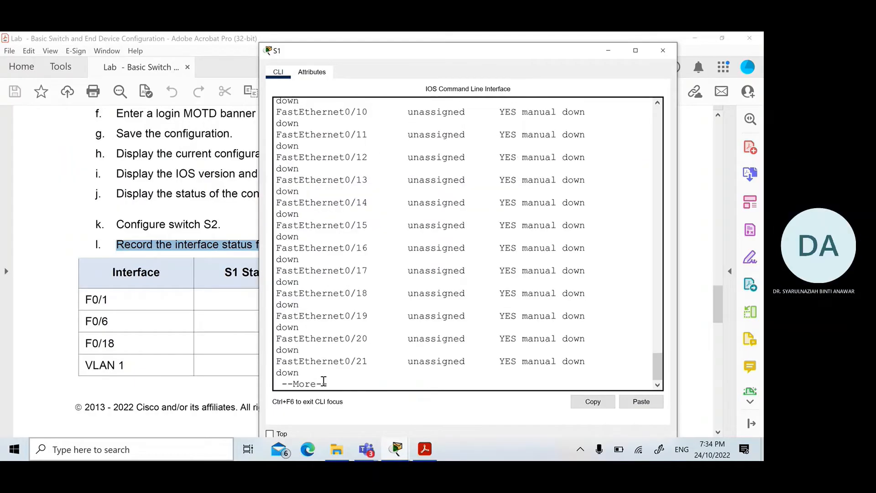
key(space)
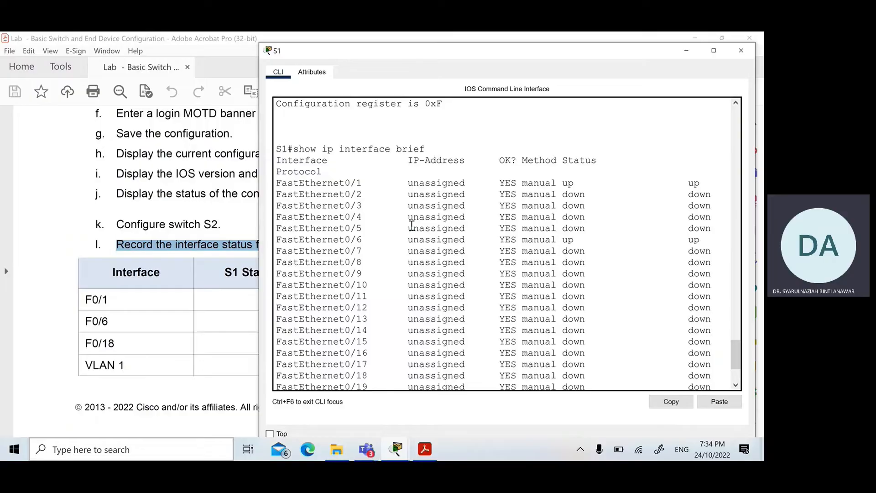
mouse_move(714, 243)
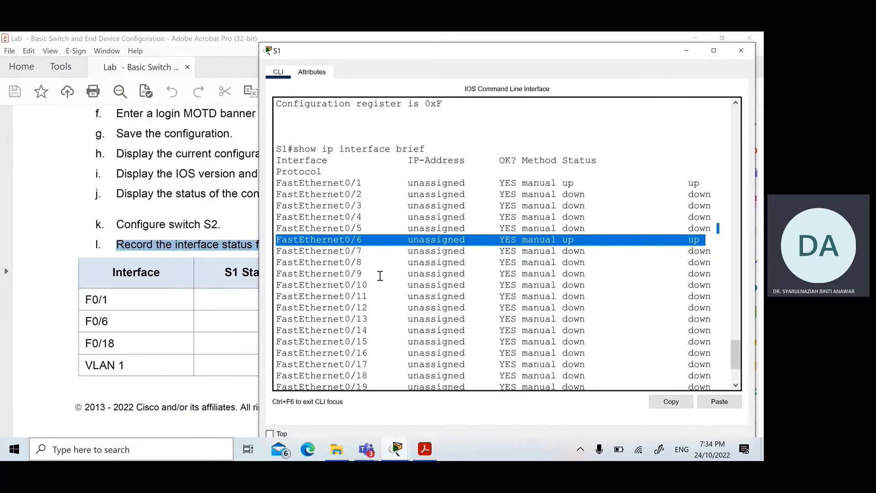
scroll(down, 3)
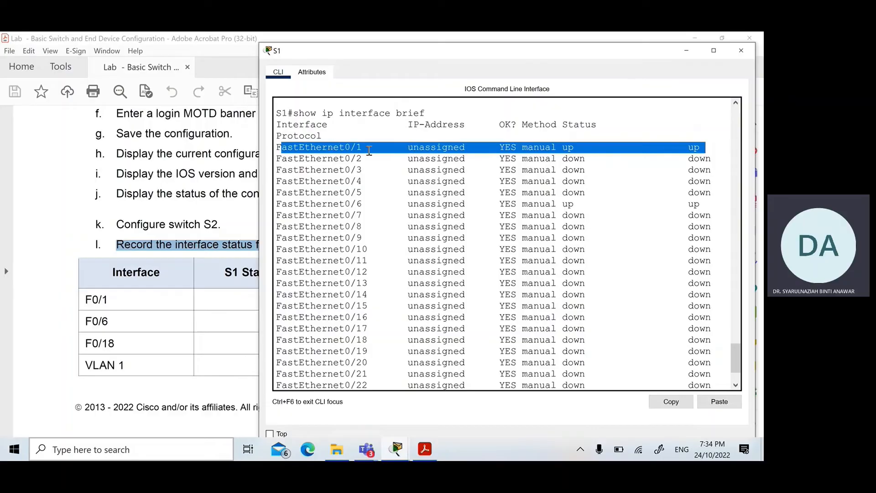
mouse_move(570, 206)
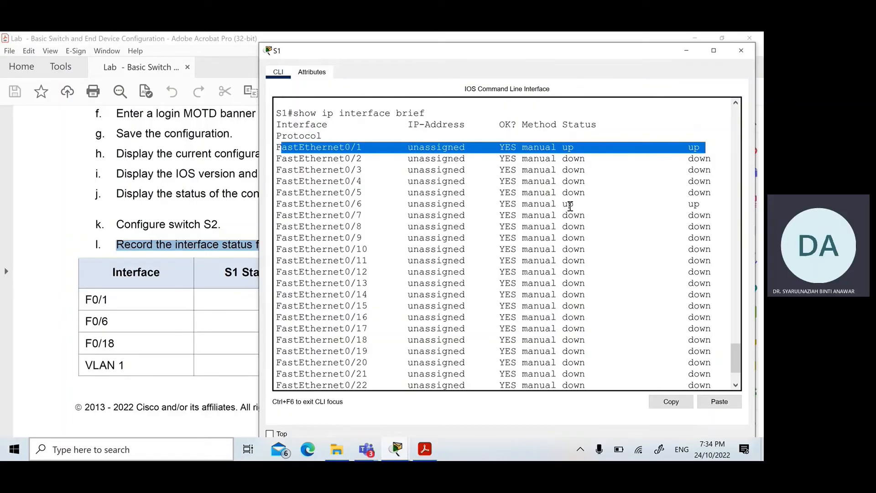
mouse_move(577, 204)
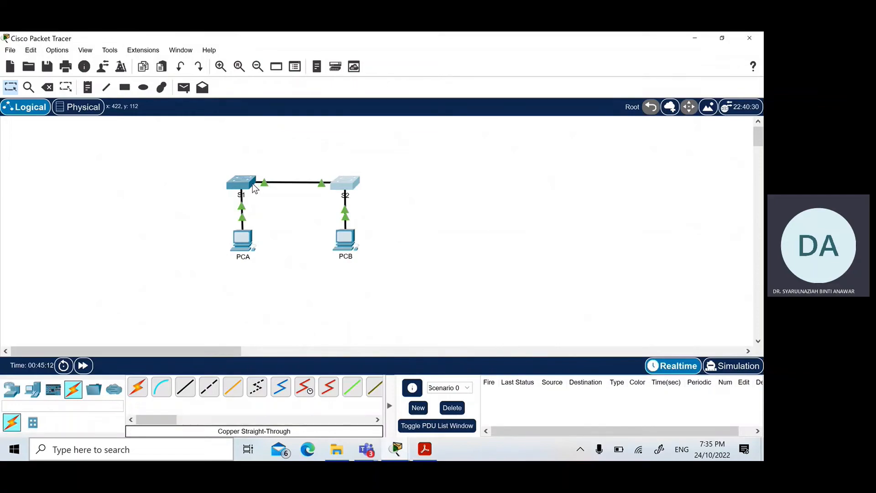
mouse_move(241, 182)
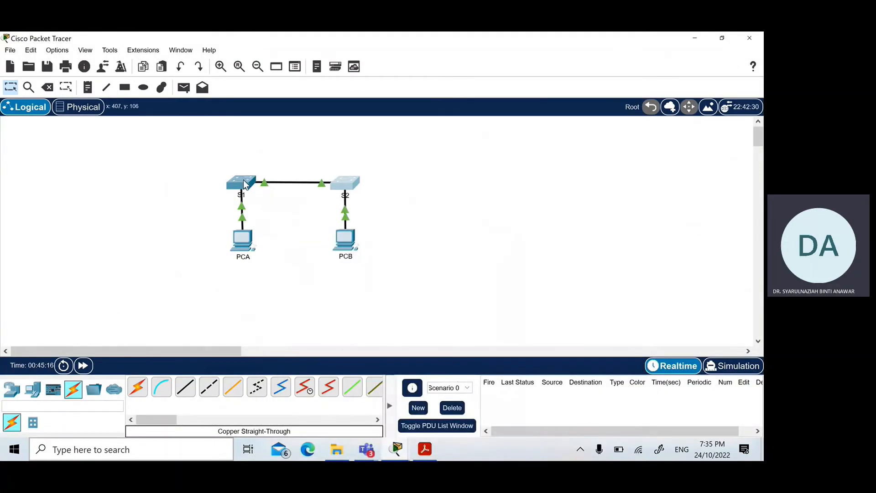
mouse_move(243, 187)
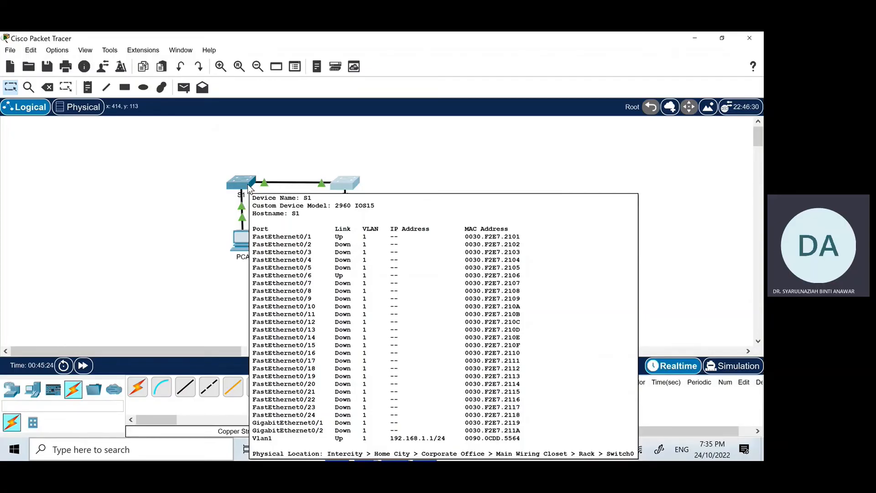
mouse_move(224, 221)
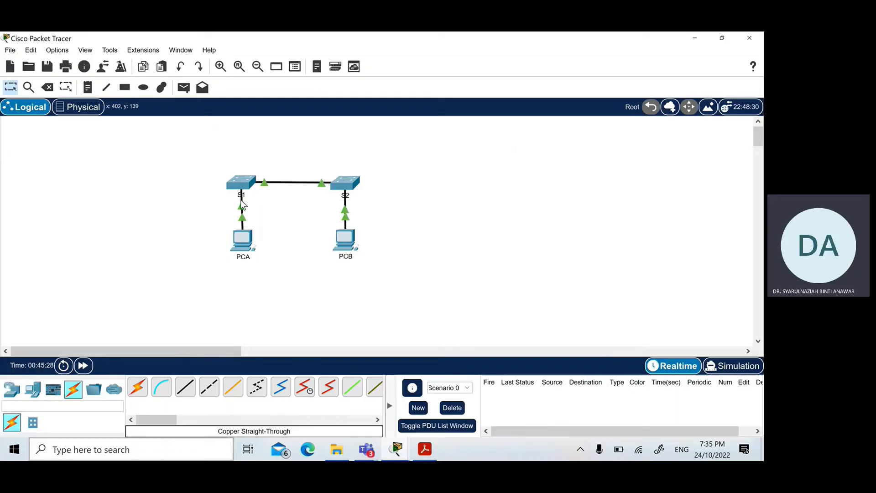
mouse_move(242, 212)
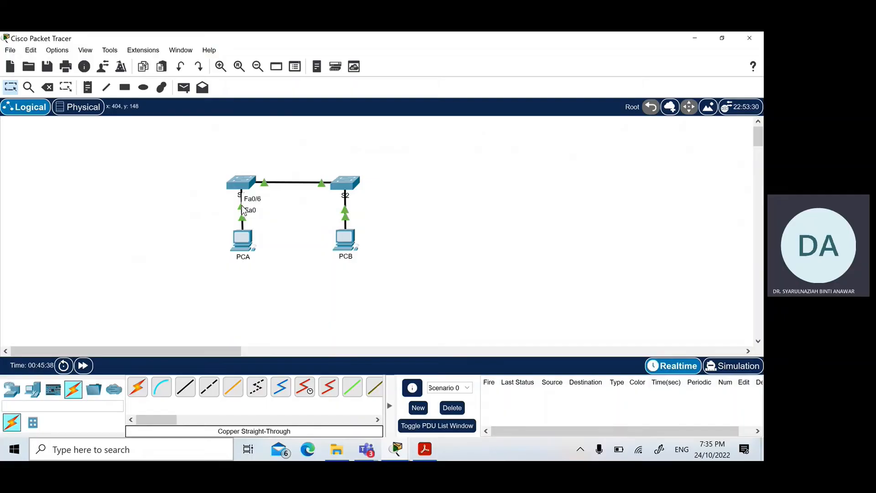
mouse_move(244, 275)
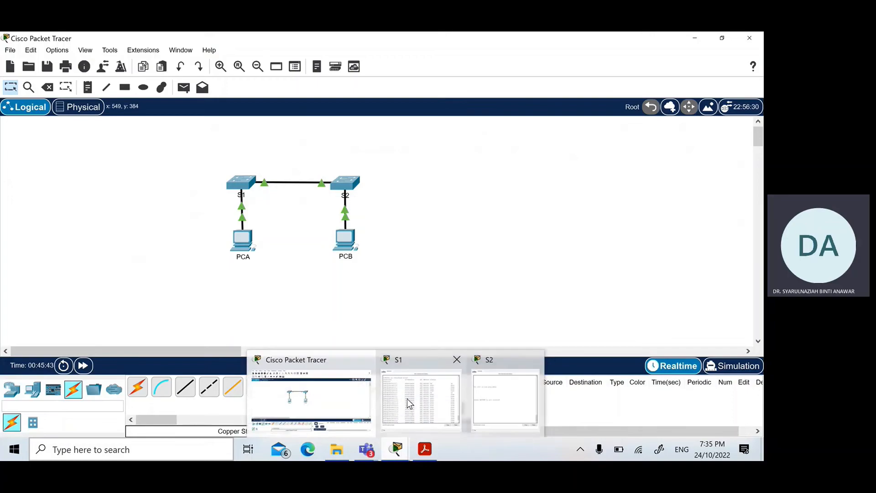
Reopen S1's console and highlight the Vlan1 line with address 192.168.1.1
click(420, 403)
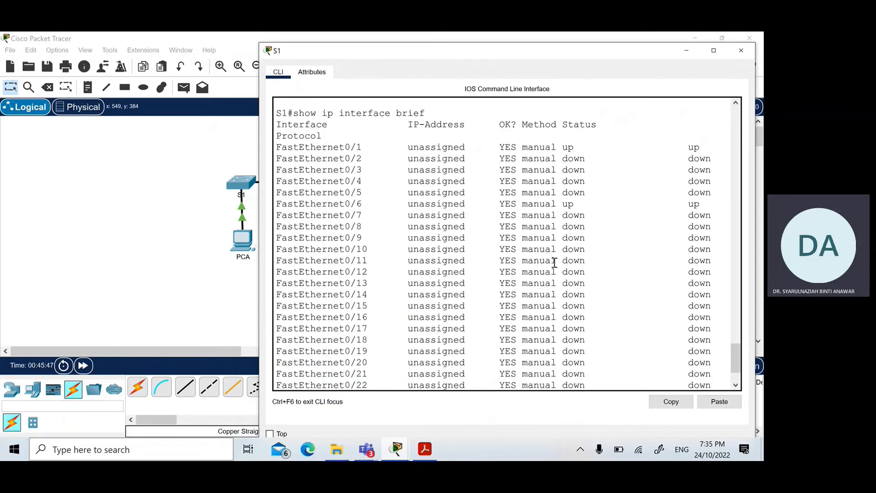
scroll(down, 3)
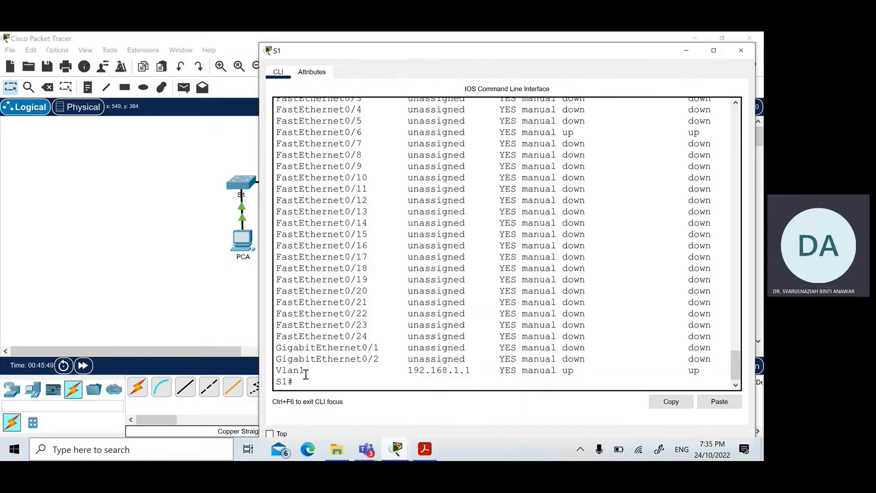
drag(279, 370, 531, 370)
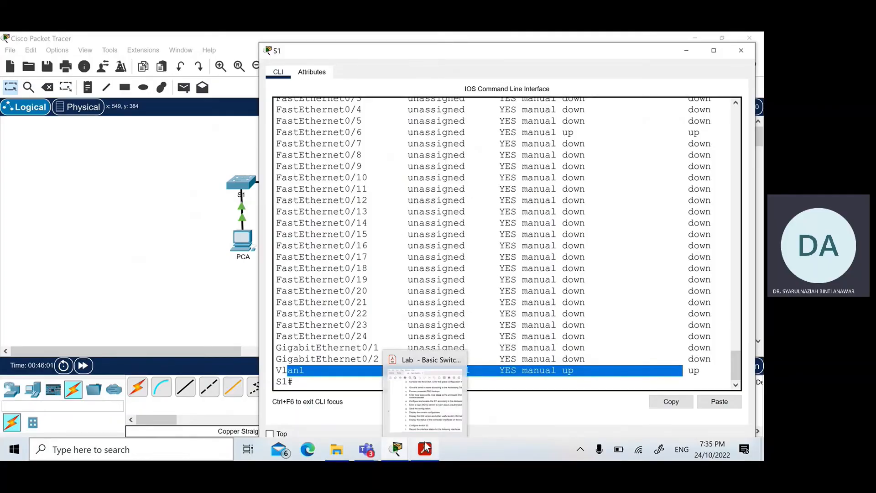
Bring up the lab PDF and scroll past the interface status table to page 3
click(424, 449)
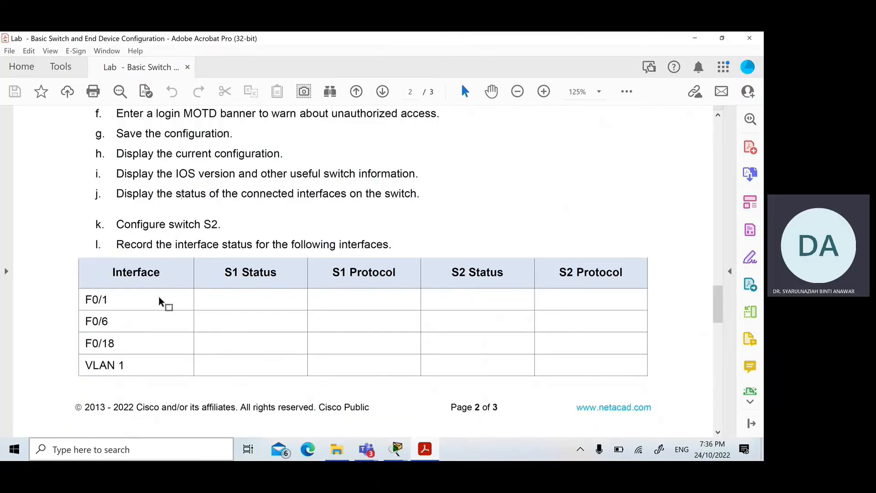
mouse_move(132, 317)
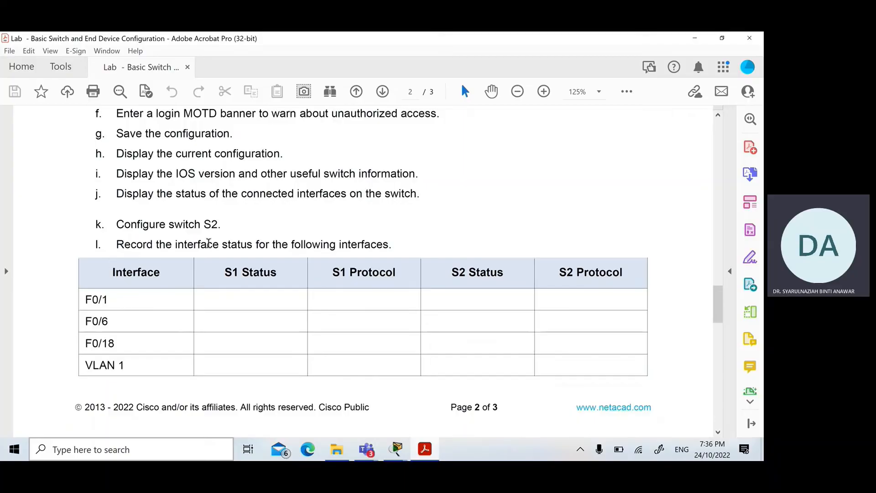
mouse_move(264, 259)
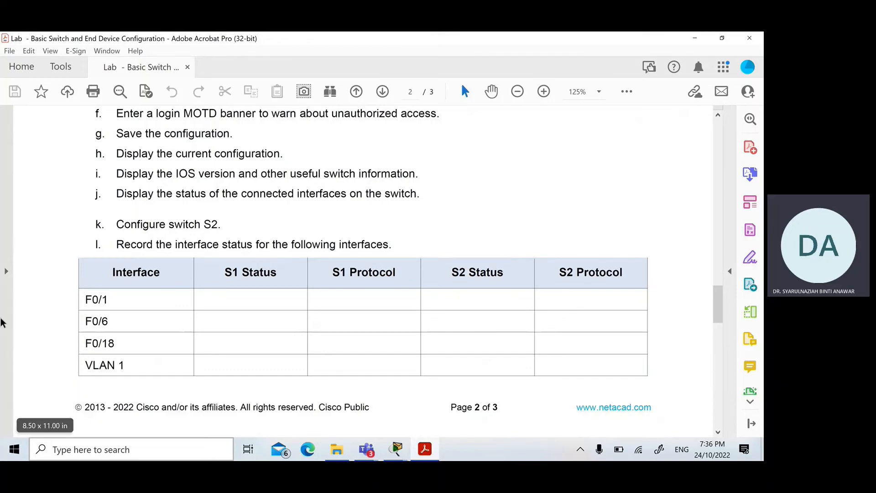
mouse_move(450, 372)
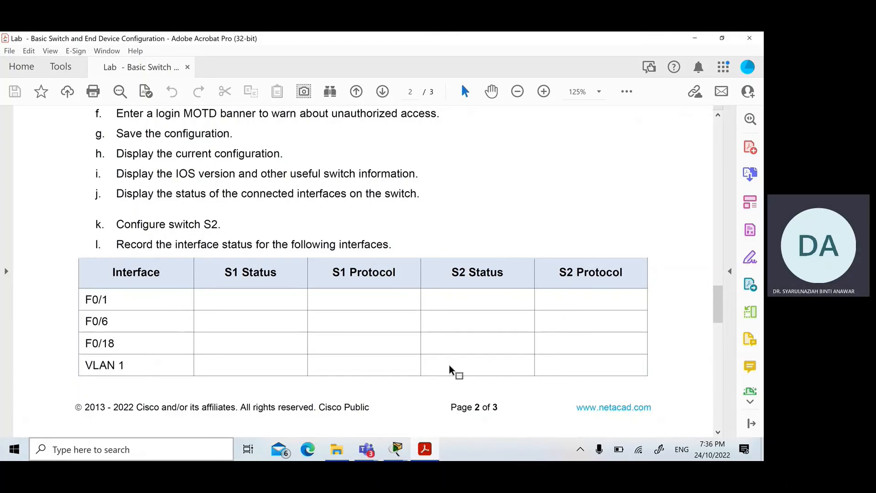
mouse_move(445, 375)
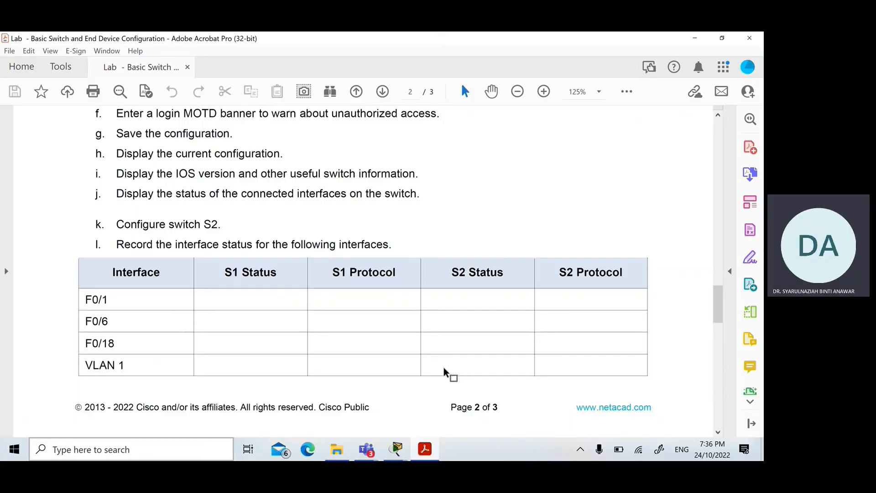
scroll(down, 3)
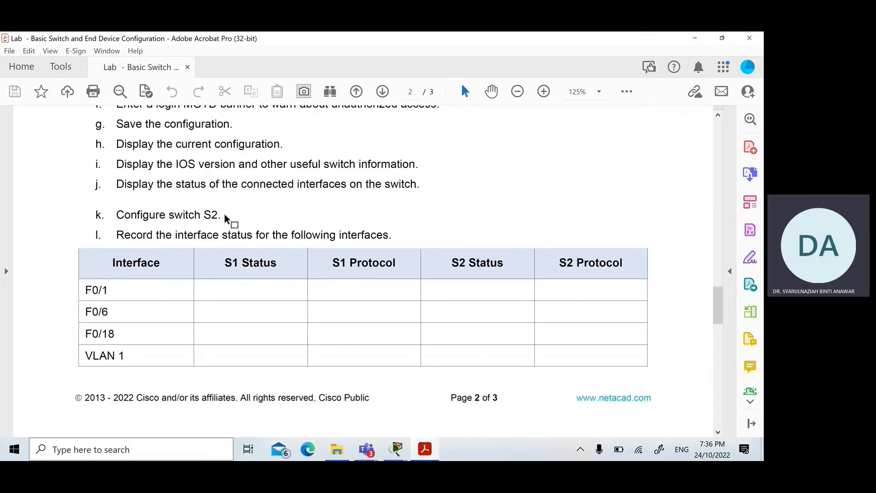
scroll(up, 3)
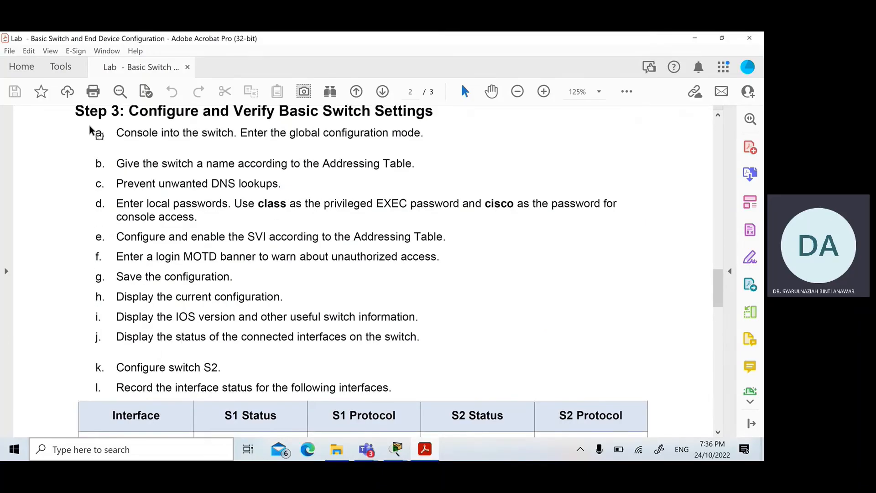
mouse_move(117, 381)
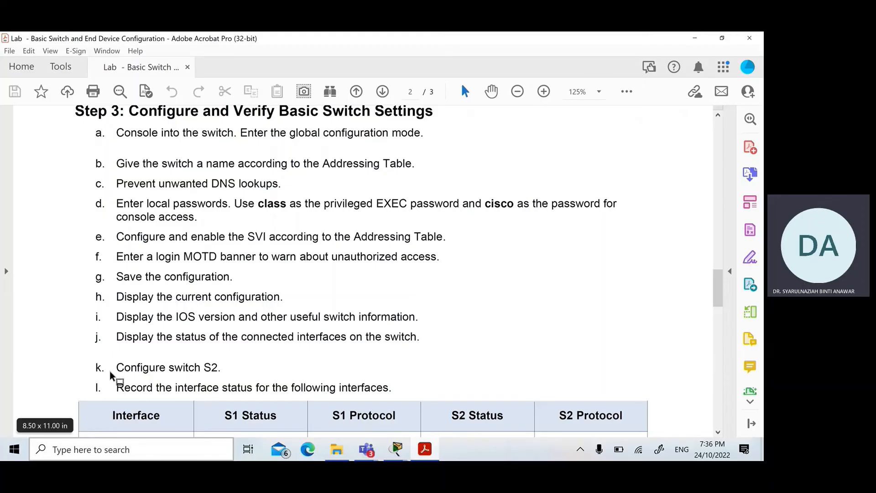
scroll(down, 3)
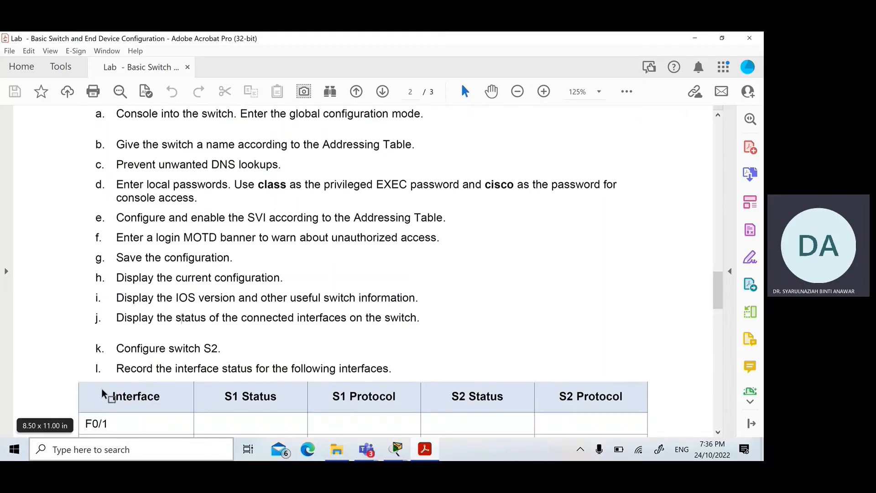
scroll(down, 3)
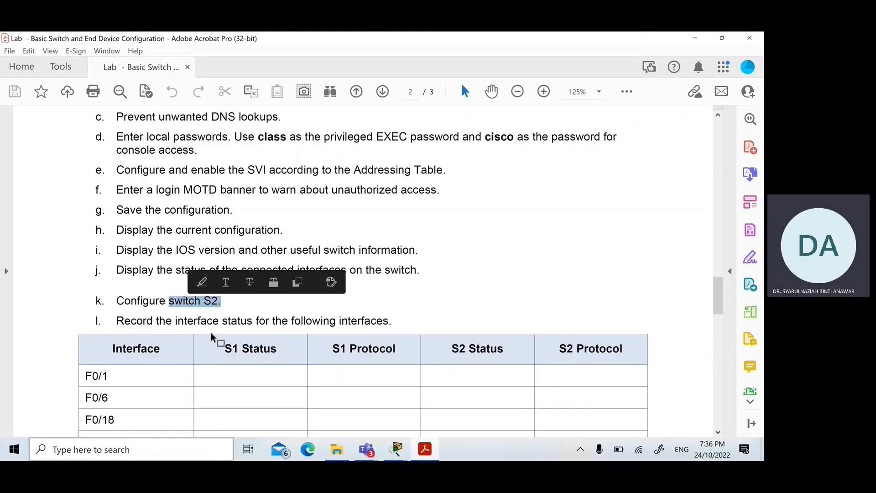
scroll(down, 3)
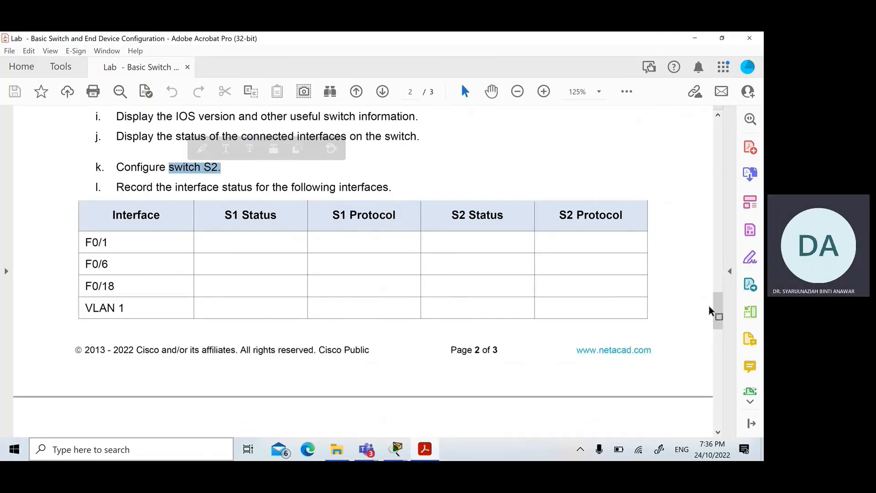
scroll(down, 3)
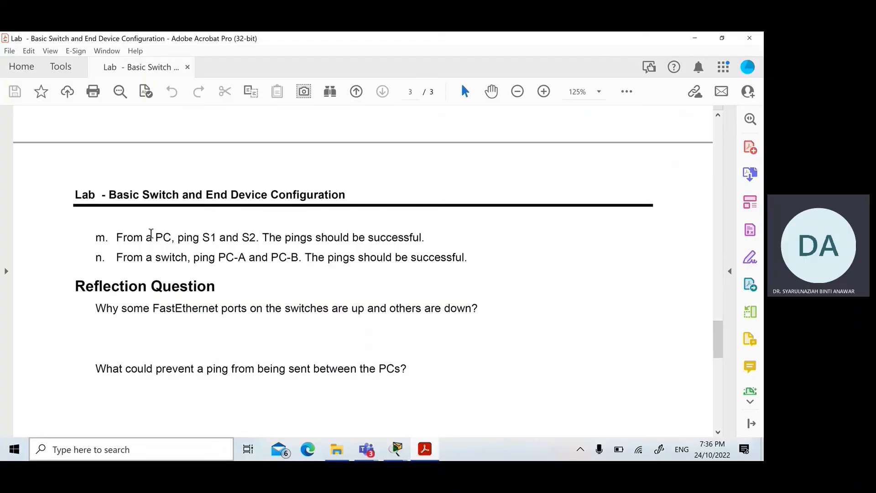
Highlight step m, "From a PC, ping S1 and S2...", on page 3
drag(117, 237, 237, 237)
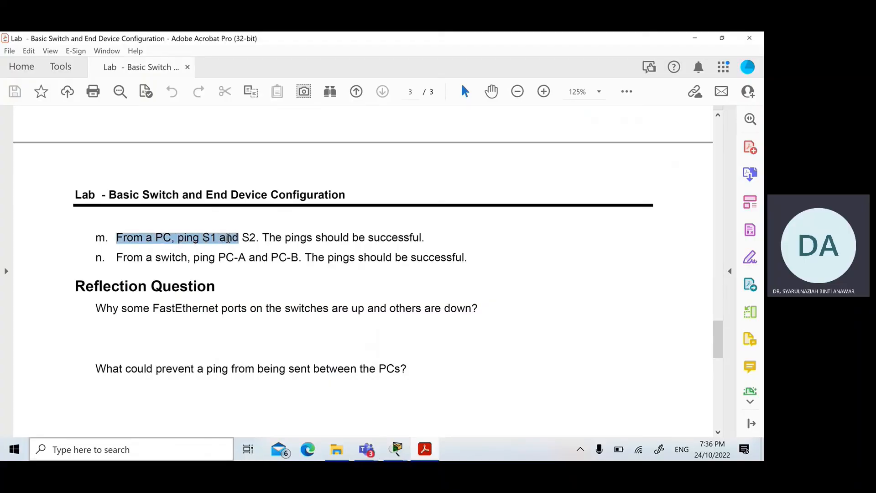
drag(229, 237, 350, 237)
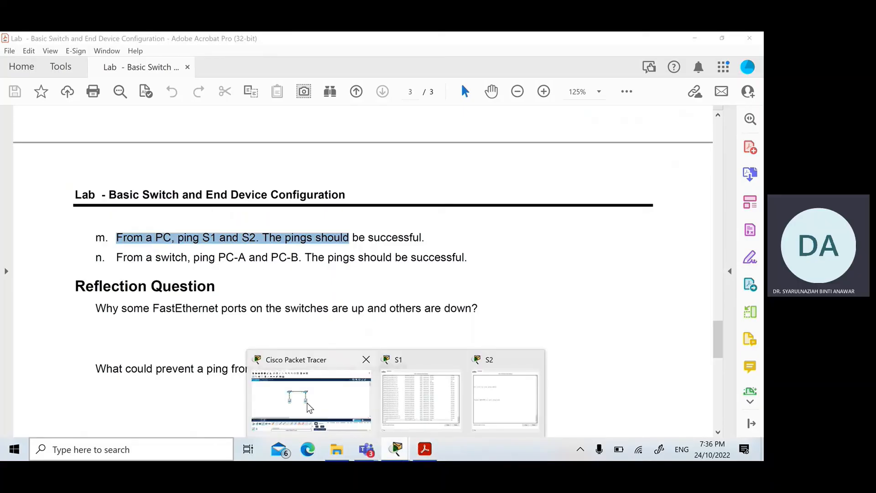
Run ping 192.168.1.1 from PCA's Command Prompt
click(309, 400)
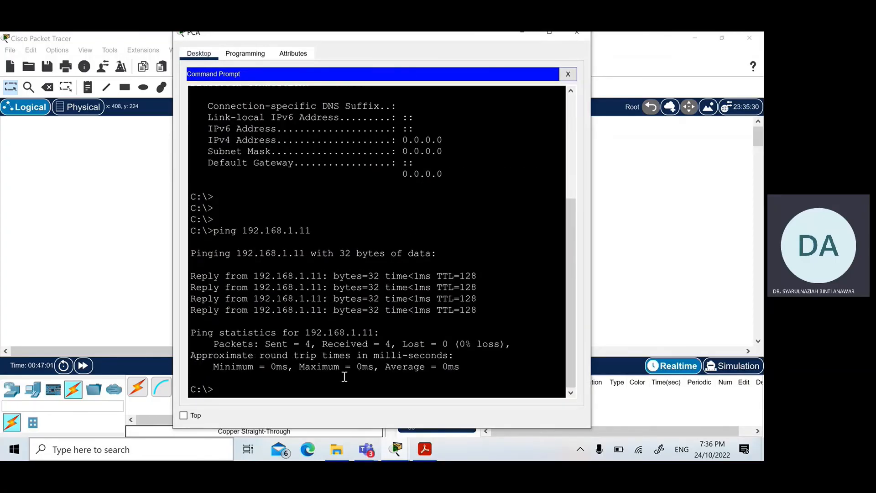
text(p)
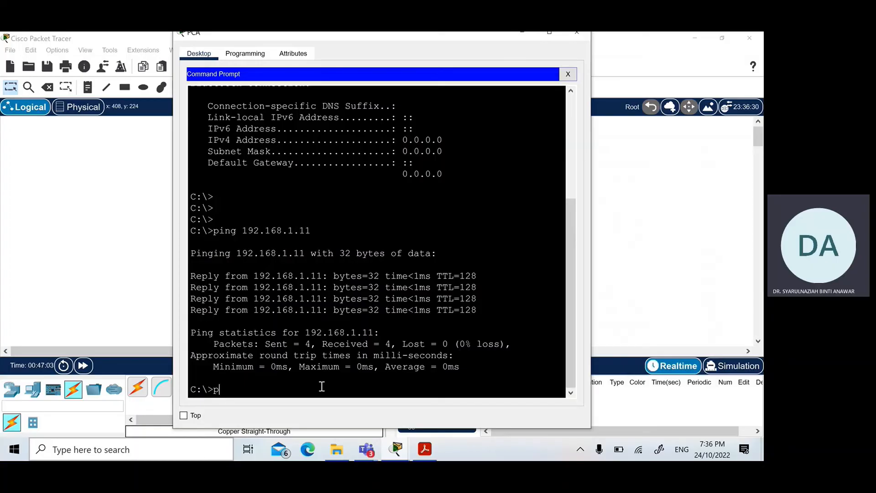
text(ing)
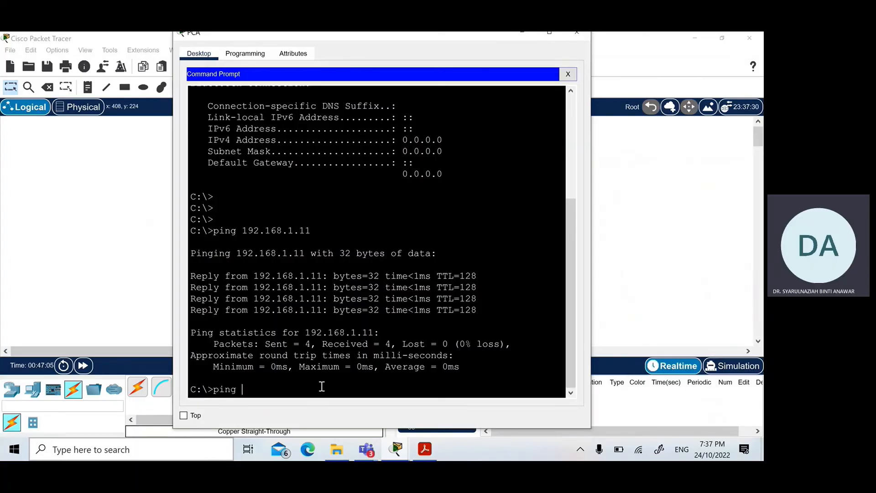
text(192.168.1.)
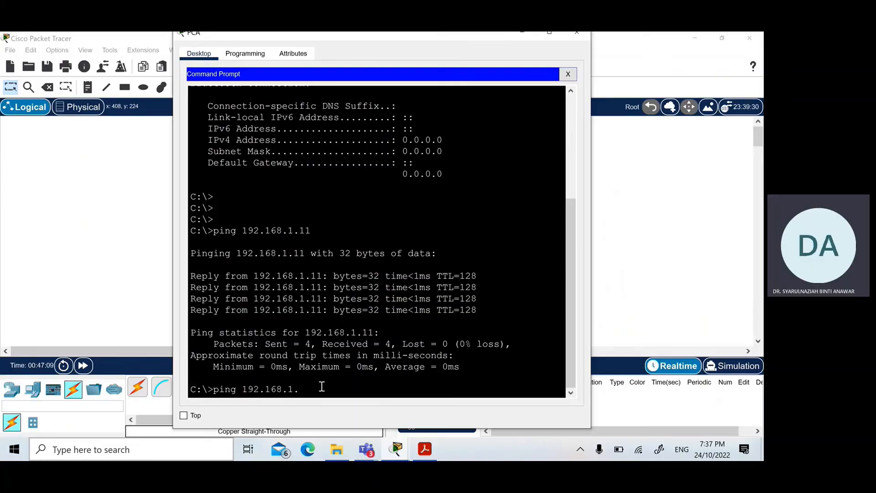
text(1)
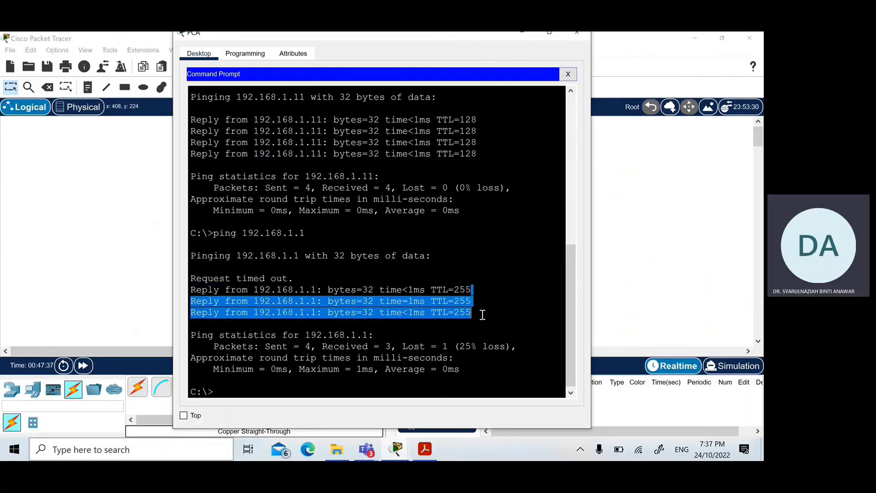
Review the three replies from S1, then close PCA's window
click(493, 336)
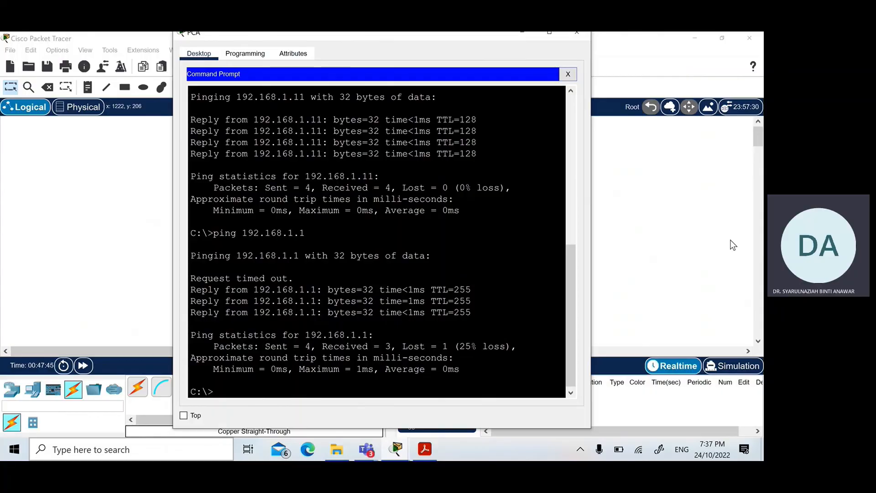
click(568, 74)
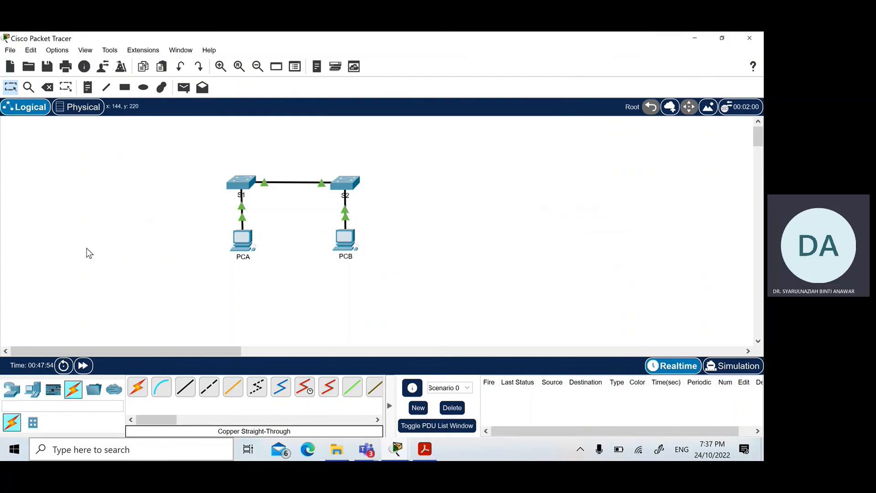
Bring the Acrobat lab sheet forward and deselect the ping task text
click(425, 449)
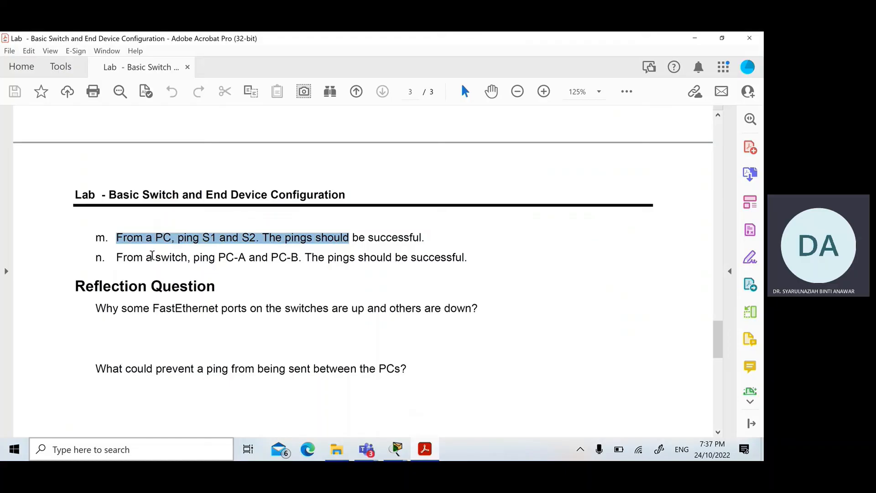
mouse_move(227, 257)
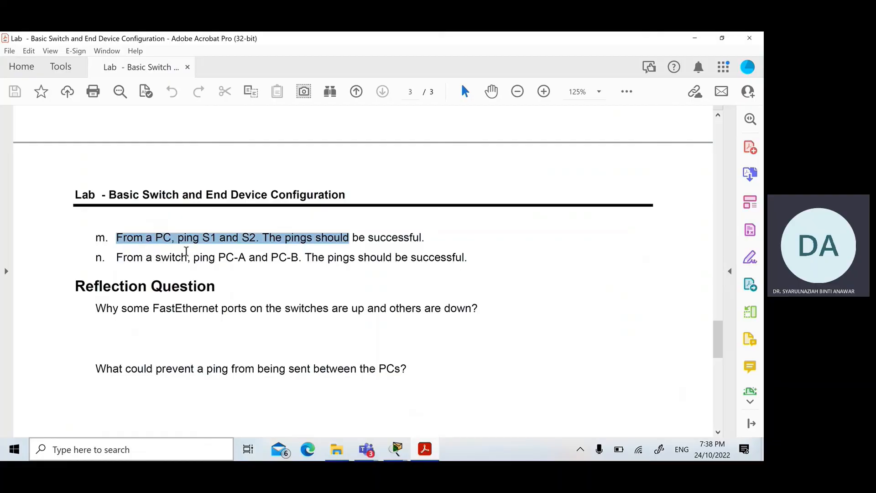
click(80, 285)
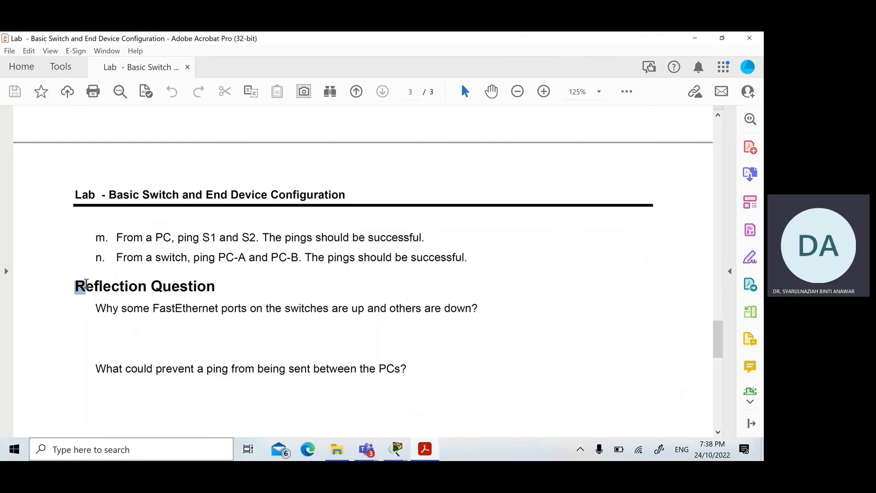